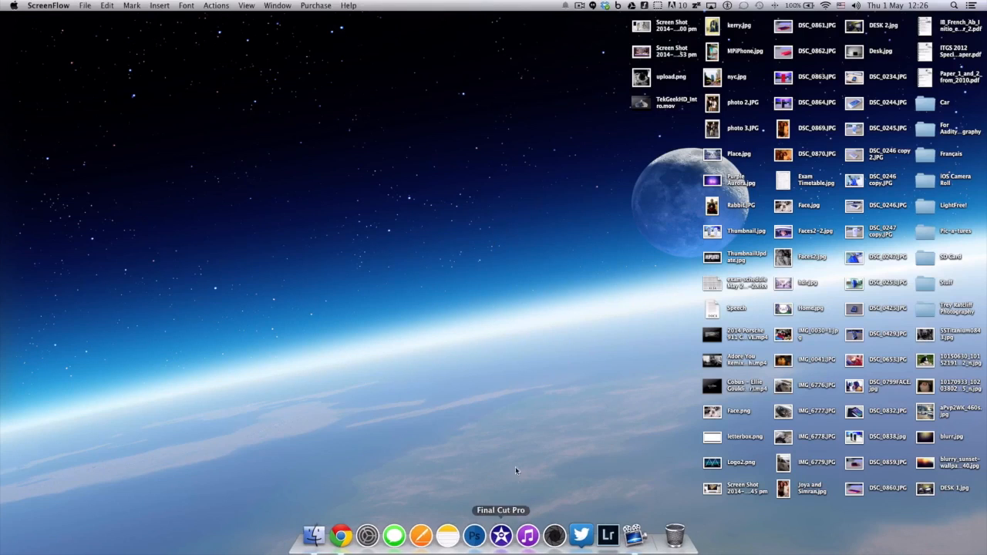
{"action": "mouse_move", "coordinate": [519, 451]}
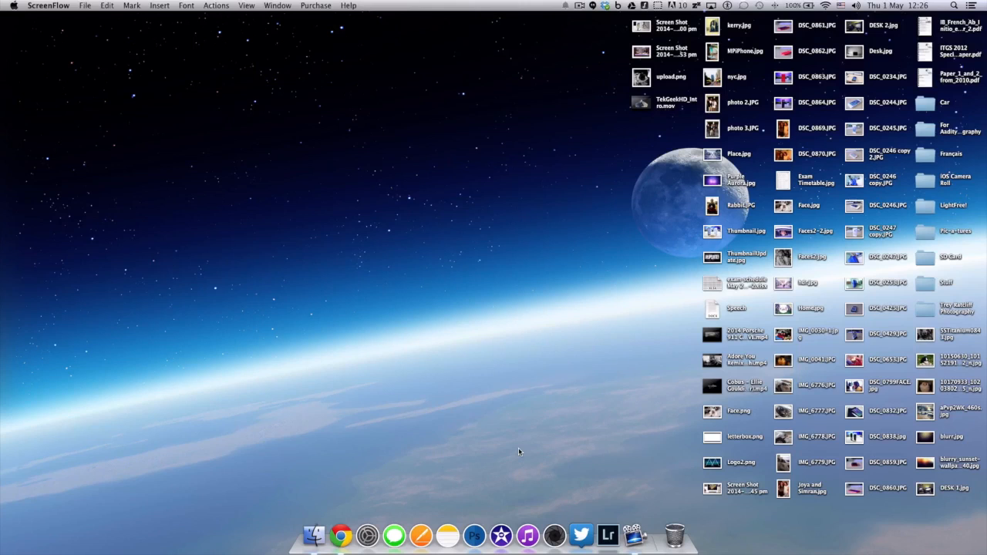
{"action": "mouse_move", "coordinate": [502, 534]}
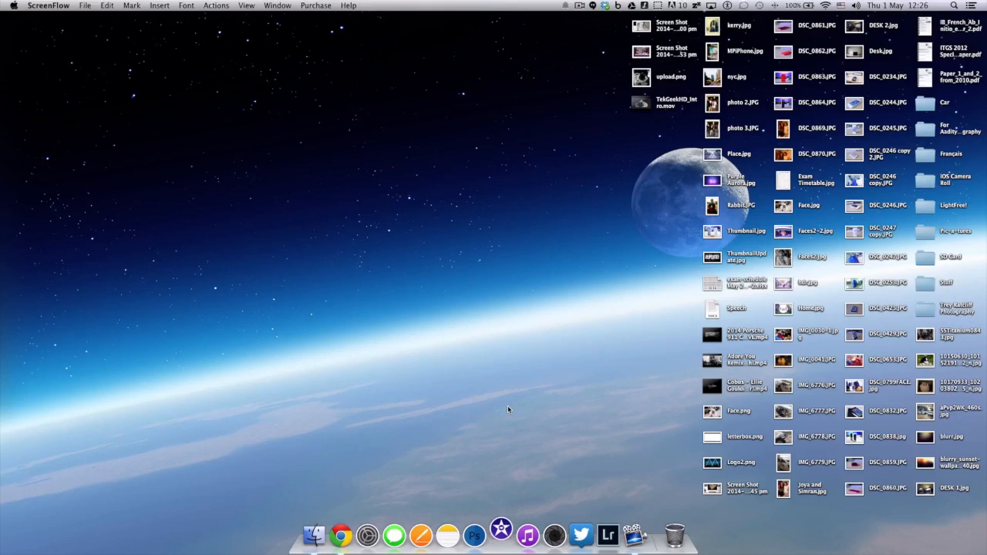
Step: Launch Final Cut Pro and delete the missing DSC_0862 clip from the event, confirming the warning
{"action": "left_click", "coordinate": [501, 534]}
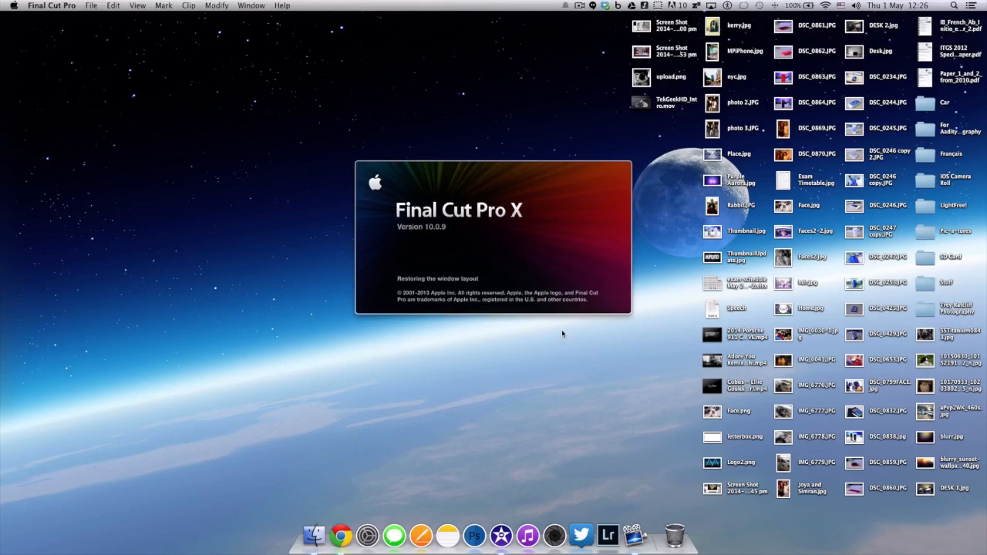
{"action": "mouse_move", "coordinate": [609, 348]}
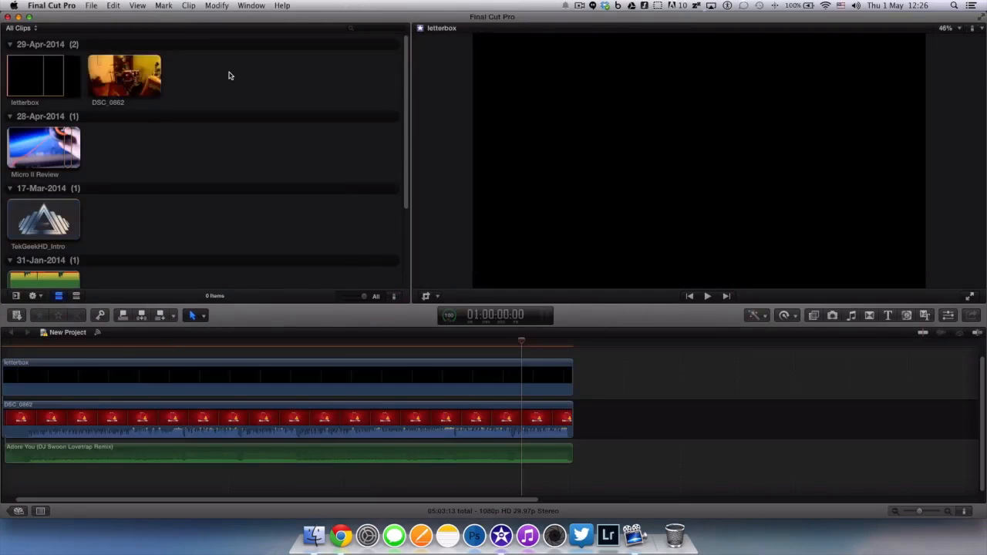
{"action": "left_click", "coordinate": [124, 75]}
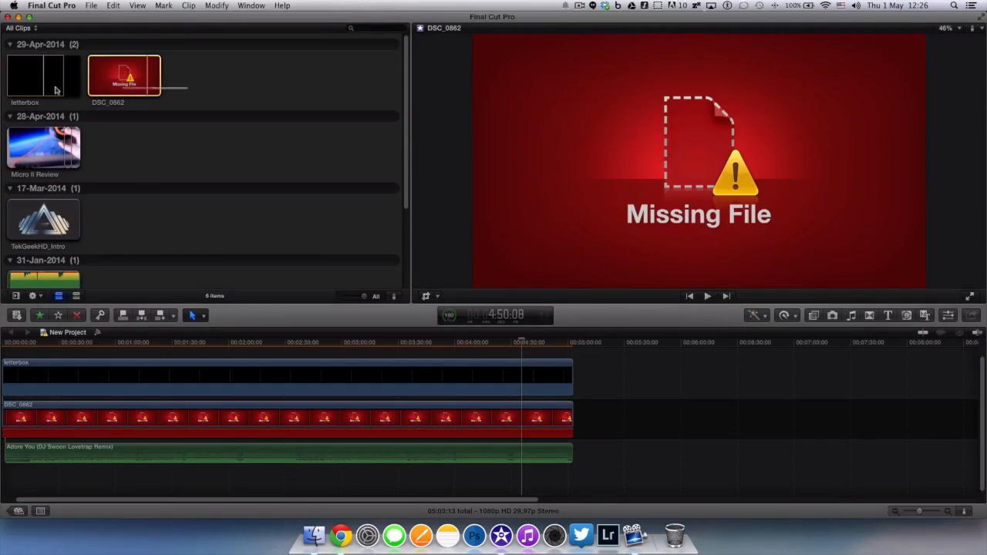
{"action": "left_click", "coordinate": [35, 75]}
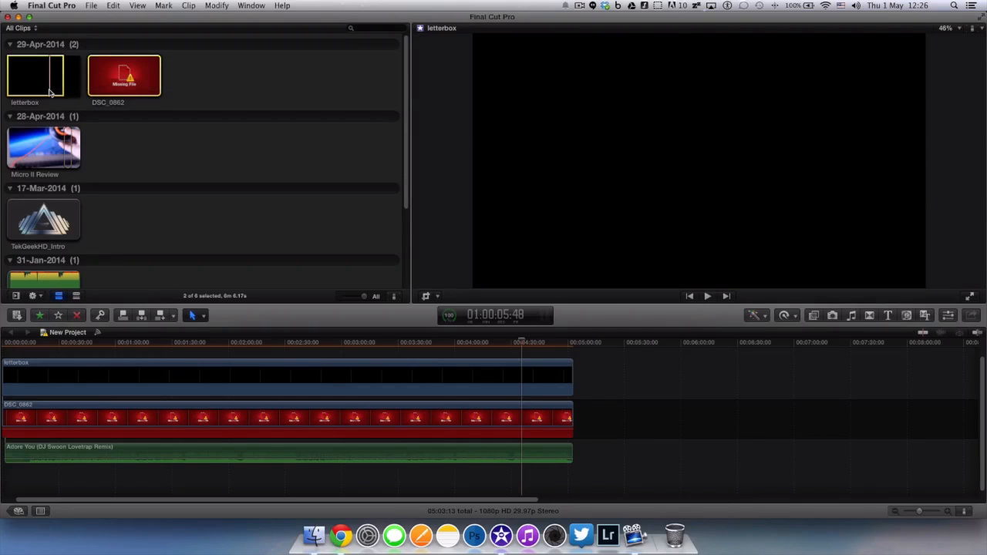
{"action": "left_click", "coordinate": [124, 75]}
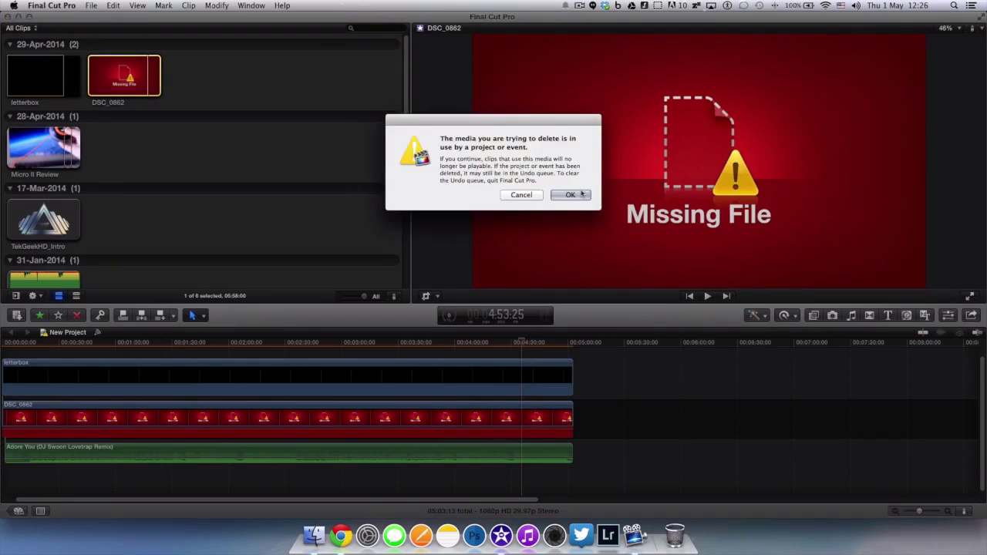
{"action": "left_click", "coordinate": [571, 194]}
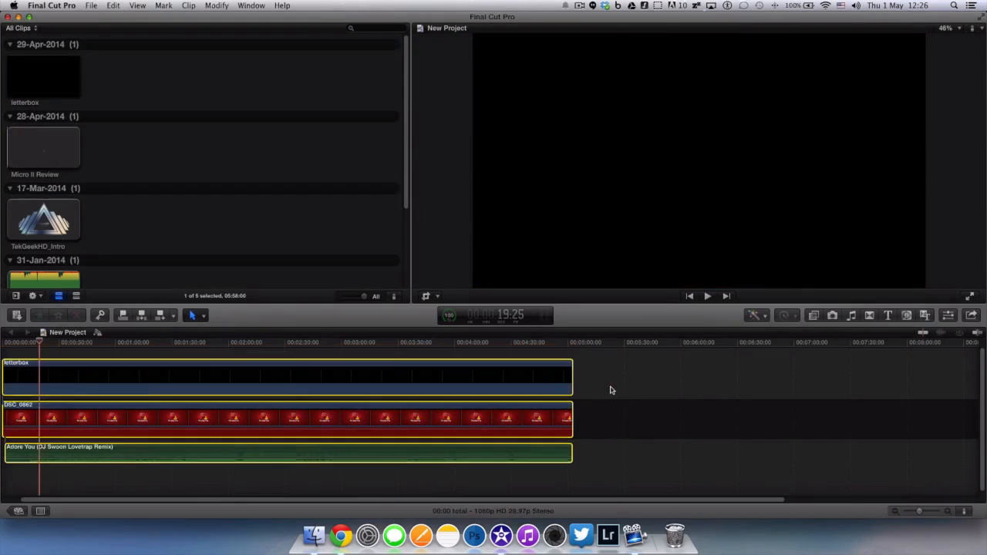
Step: Replace the old timeline clips with the Micro II Review clip in New Project
{"action": "left_click", "coordinate": [43, 147]}
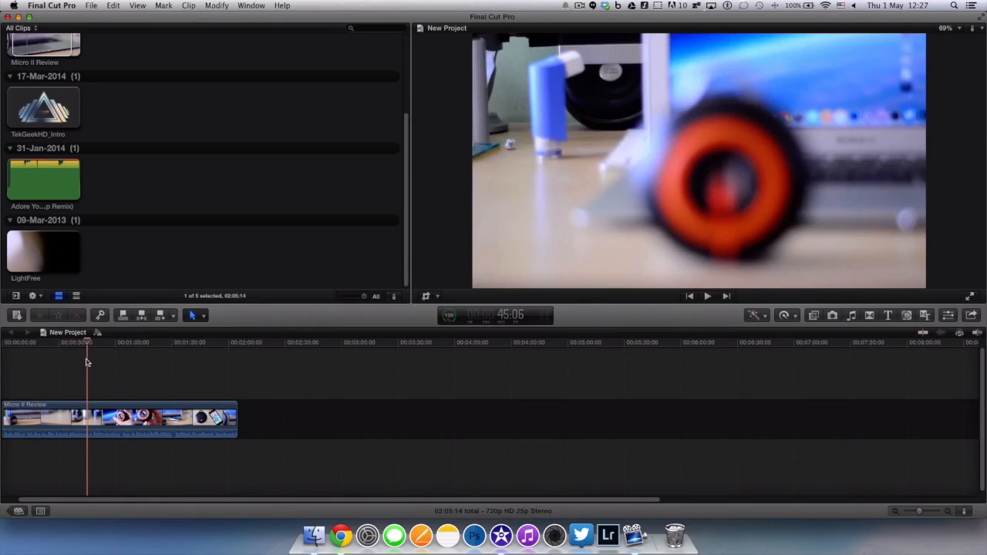
{"action": "left_click", "coordinate": [707, 295]}
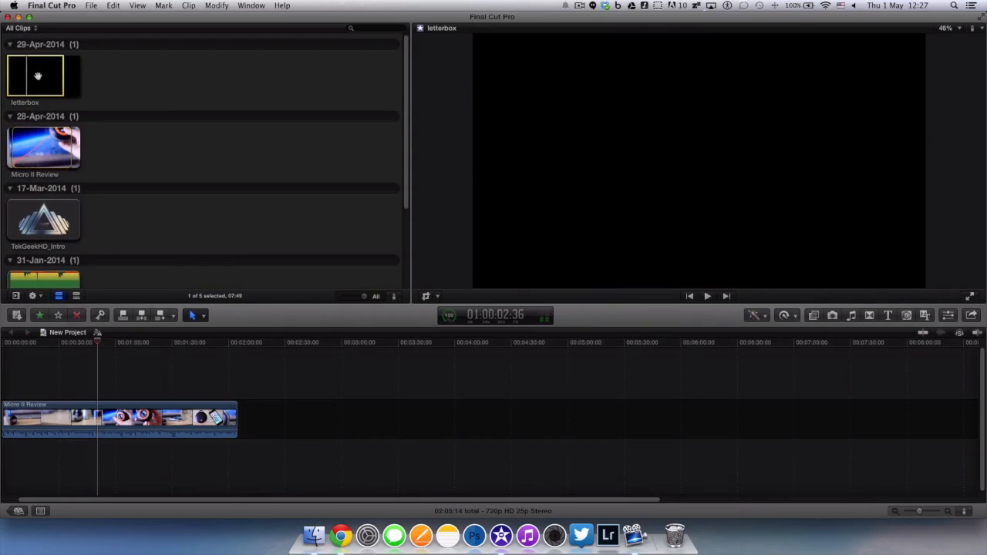
Step: Connect the letterbox clip above the Micro II Review clip on the timeline
{"action": "left_click", "coordinate": [85, 378]}
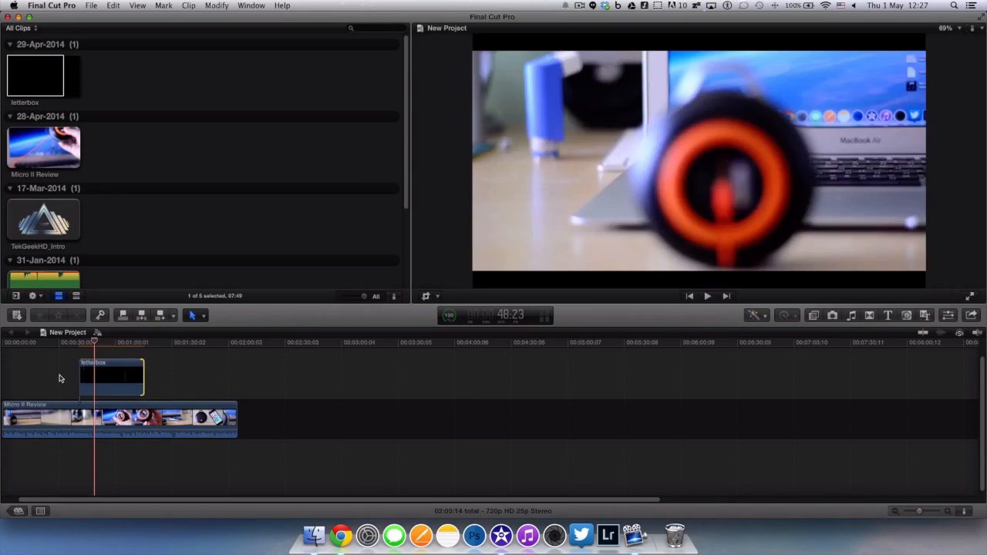
{"action": "left_click", "coordinate": [707, 295]}
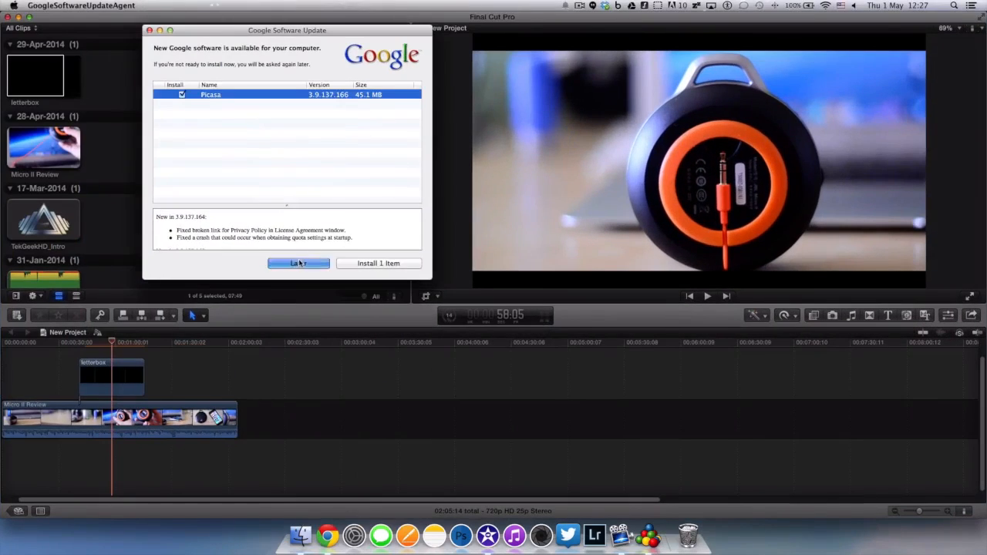
Step: Postpone the Google Software Update and launch Adobe Photoshop CS6 from the Dock
{"action": "left_click", "coordinate": [299, 263]}
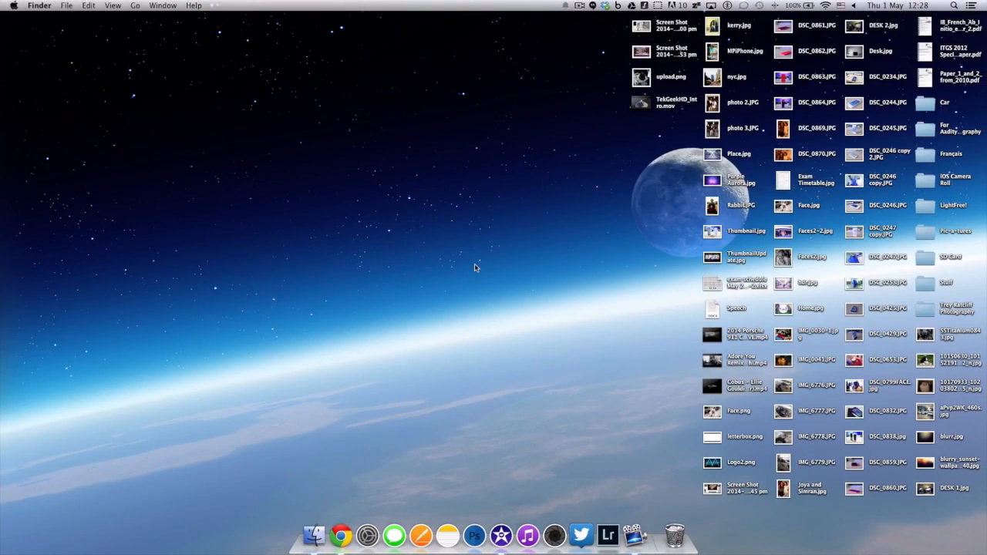
{"action": "mouse_move", "coordinate": [474, 534]}
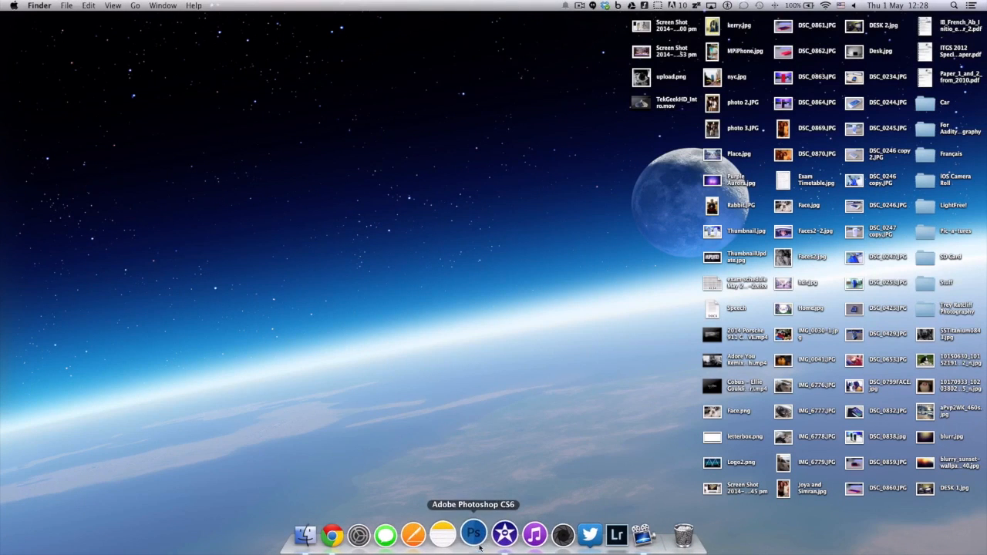
{"action": "left_click", "coordinate": [474, 534]}
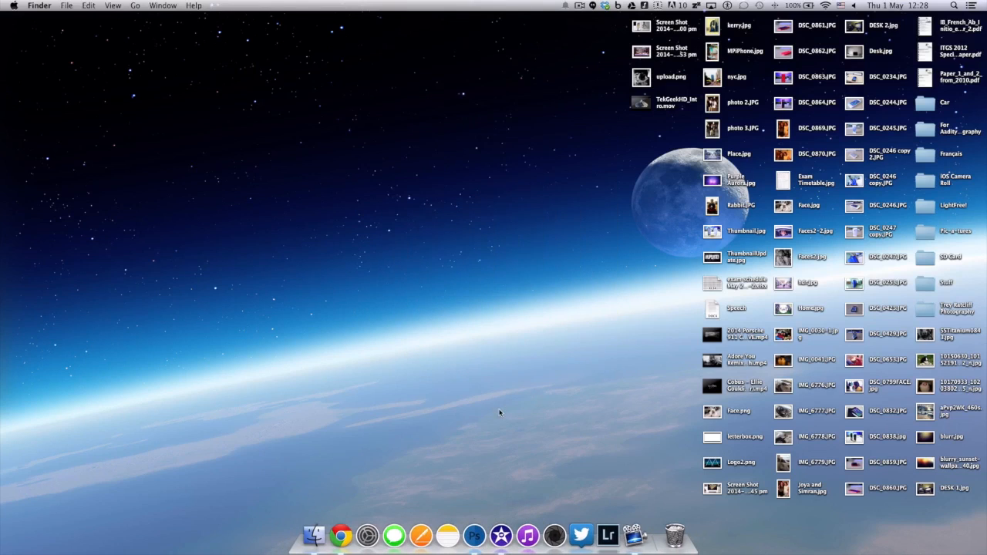
Step: Bring up Photoshop's New document dialog via File > New
{"action": "left_click", "coordinate": [474, 535]}
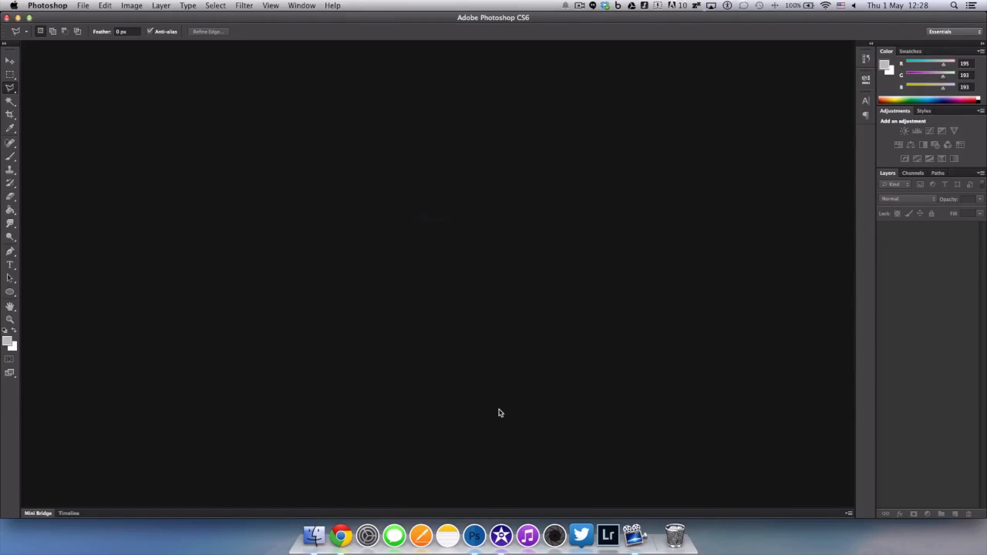
{"action": "mouse_move", "coordinate": [440, 338]}
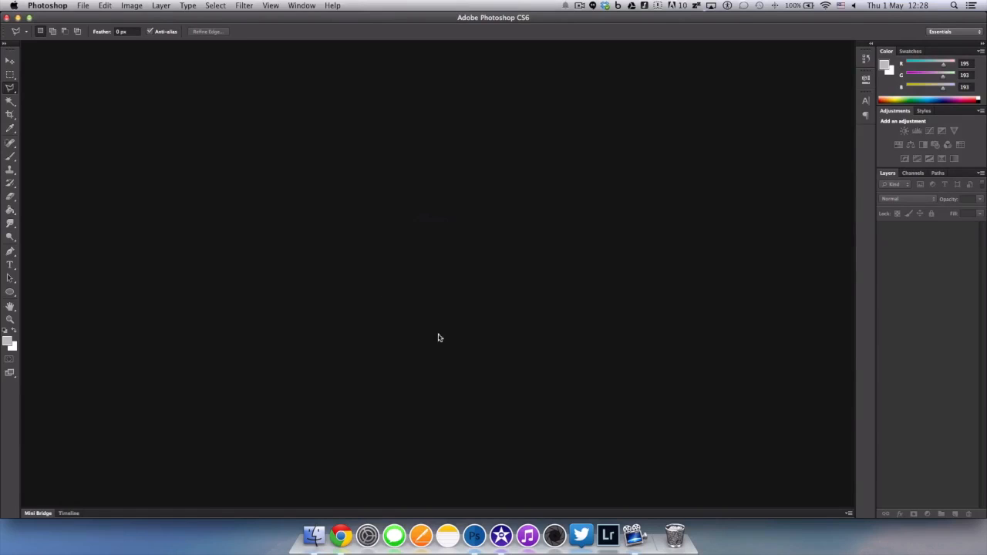
{"action": "mouse_move", "coordinate": [216, 252]}
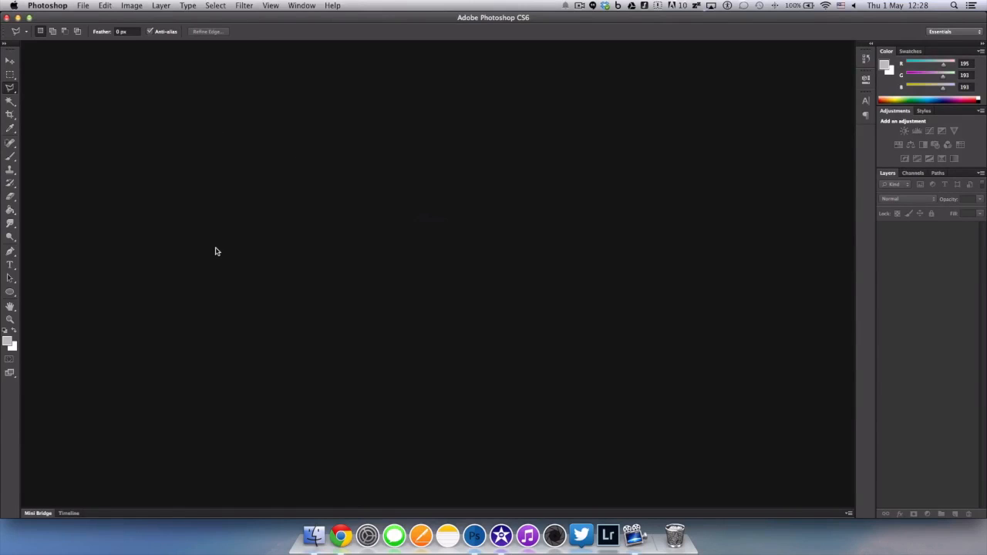
{"action": "left_click", "coordinate": [83, 5]}
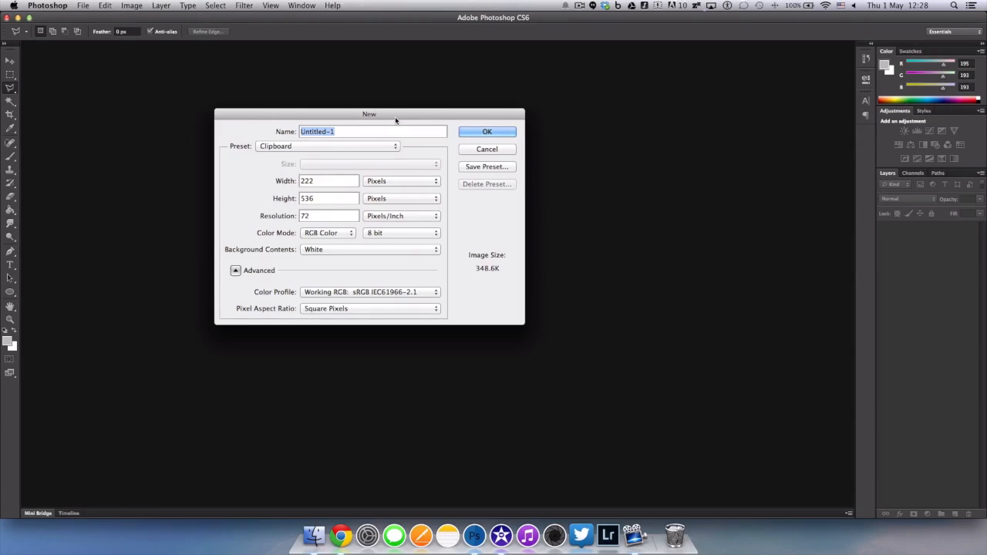
Step: Set a Custom preset of 1920 × 1080 pixels at 326 pixels per inch
{"action": "left_click_drag", "start_coordinate": [369, 113], "coordinate": [472, 129]}
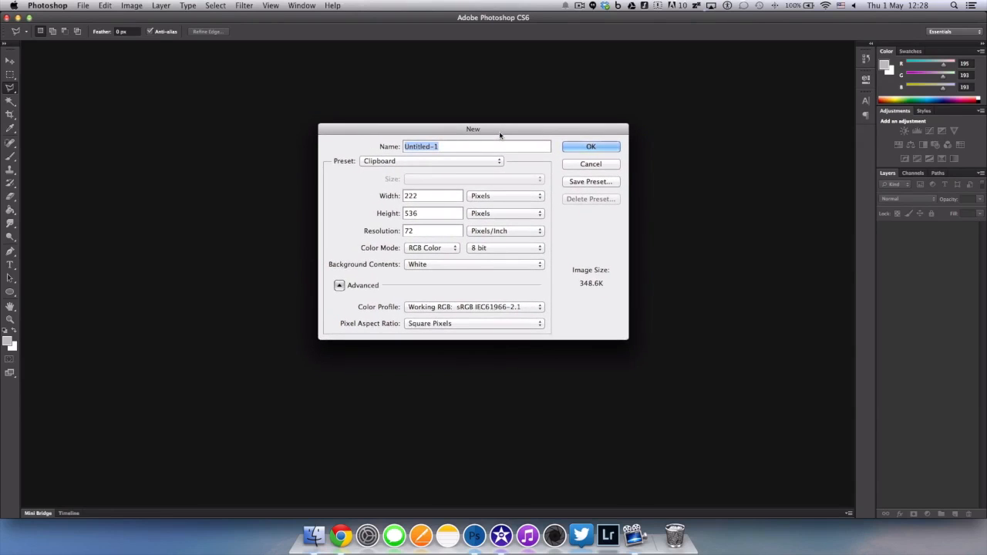
{"action": "left_click", "coordinate": [431, 161]}
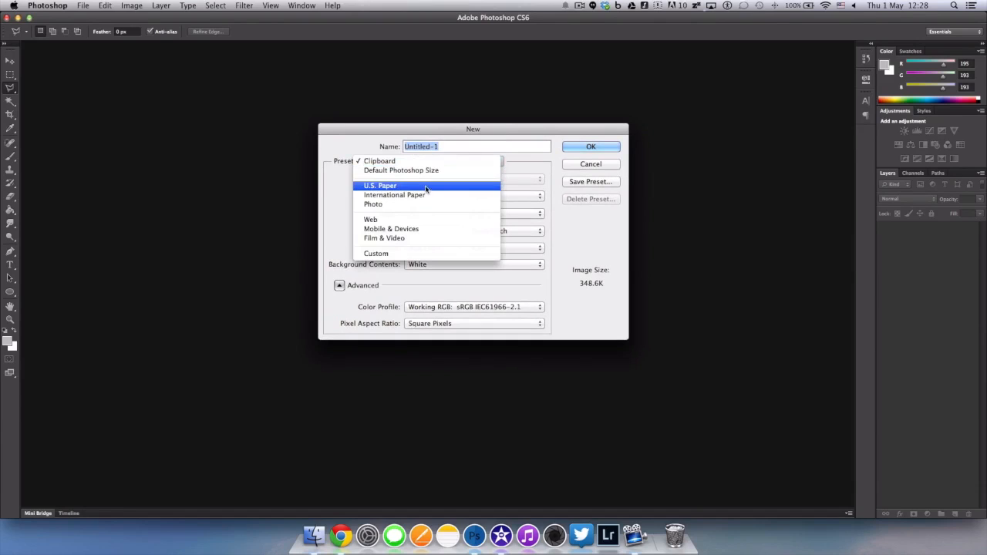
{"action": "left_click", "coordinate": [376, 253]}
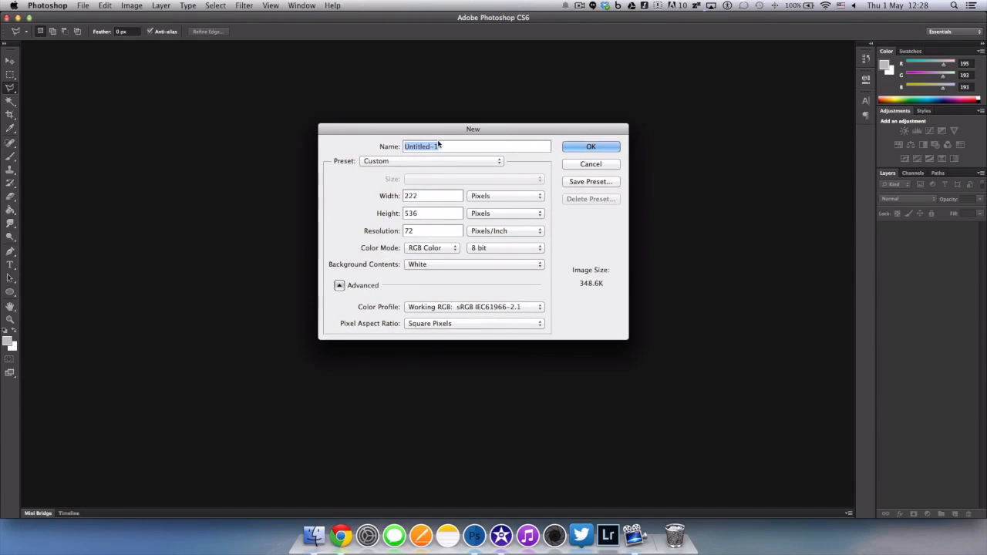
{"action": "mouse_move", "coordinate": [435, 194]}
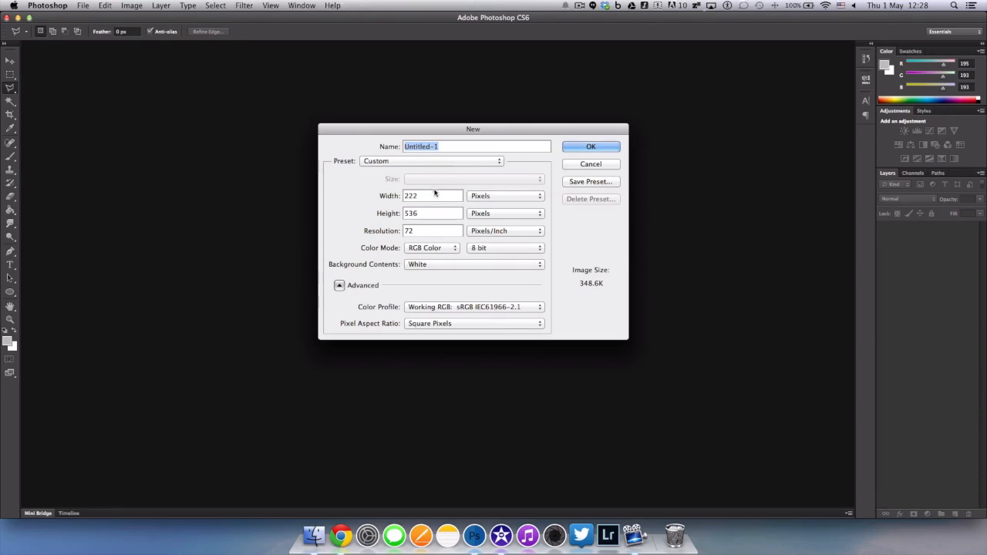
{"action": "mouse_move", "coordinate": [432, 195]}
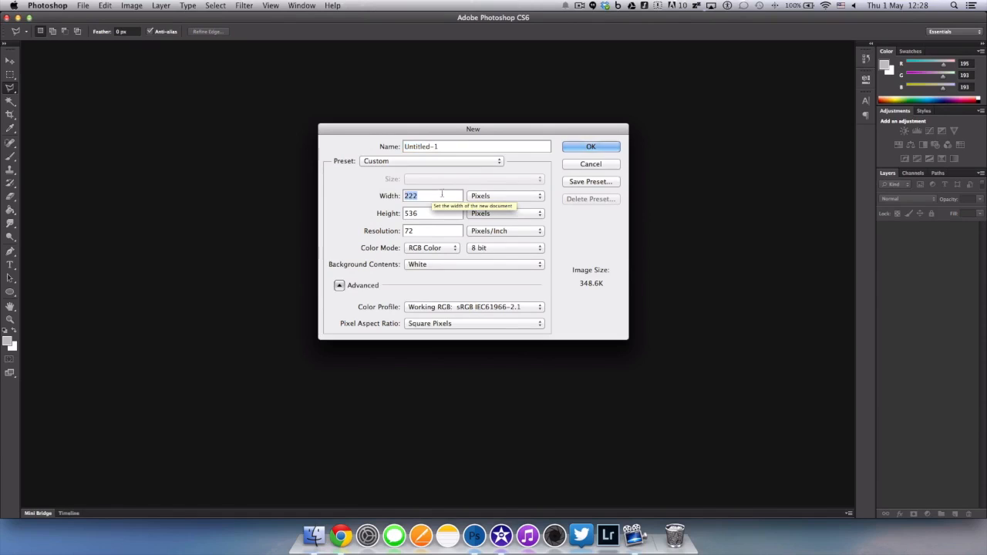
{"action": "type", "text": "1920"}
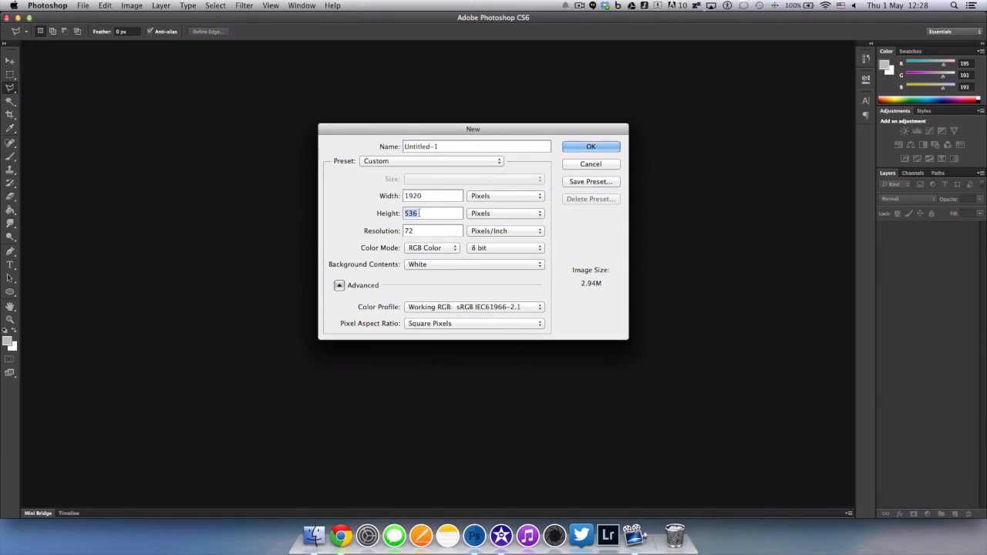
{"action": "type", "text": "1080"}
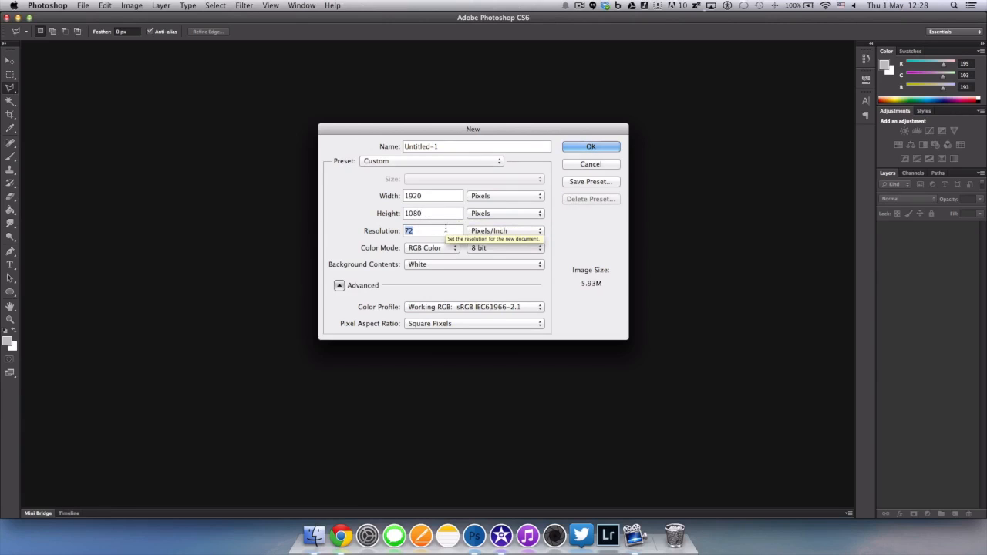
{"action": "type", "text": "326"}
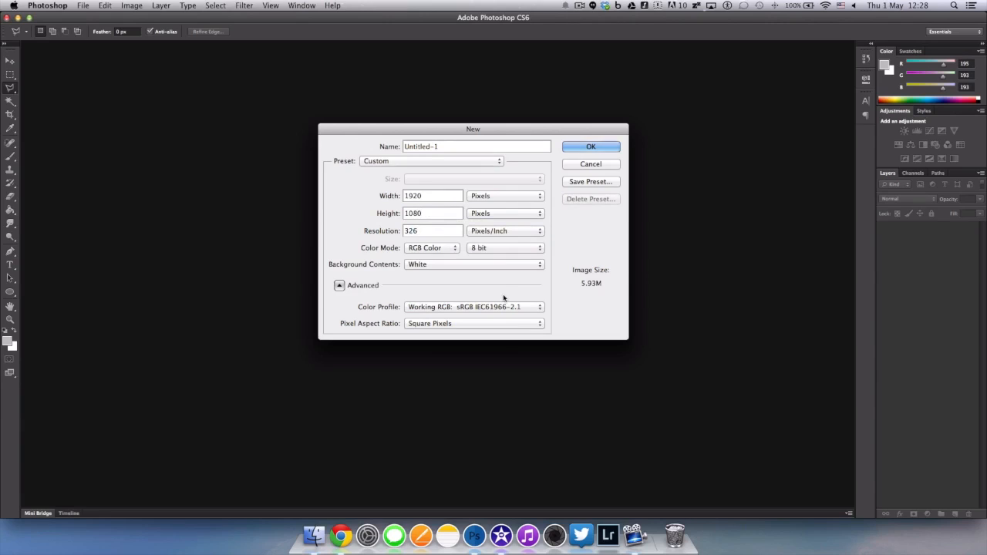
{"action": "mouse_move", "coordinate": [570, 255]}
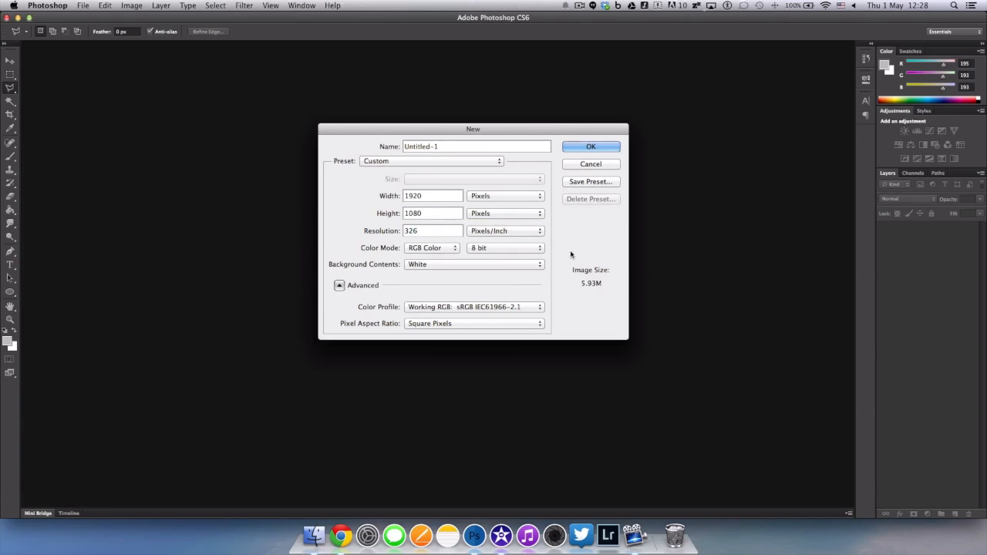
{"action": "mouse_move", "coordinate": [404, 240]}
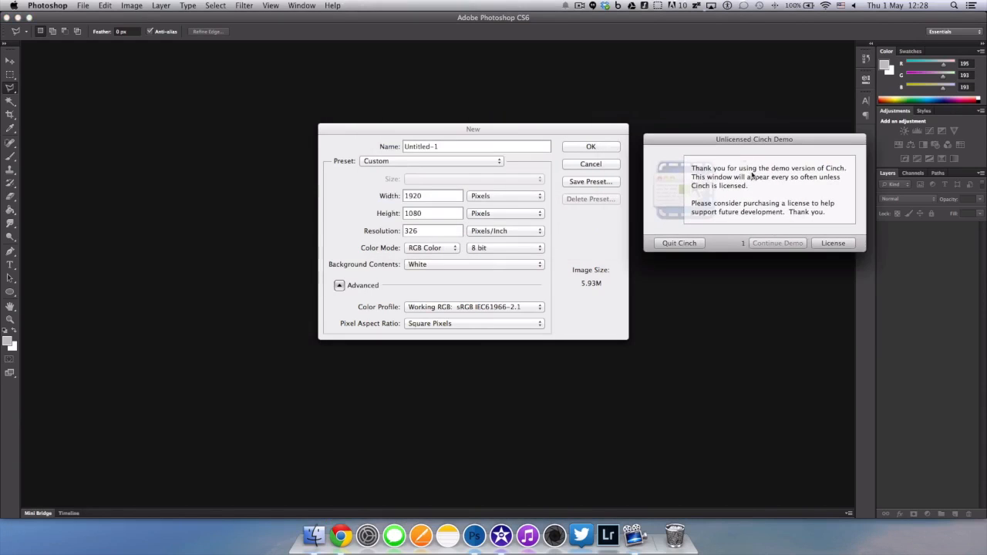
Step: Dismiss the Cinch demo notice and force-quit the unresponsive Photoshop
{"action": "left_click", "coordinate": [778, 243]}
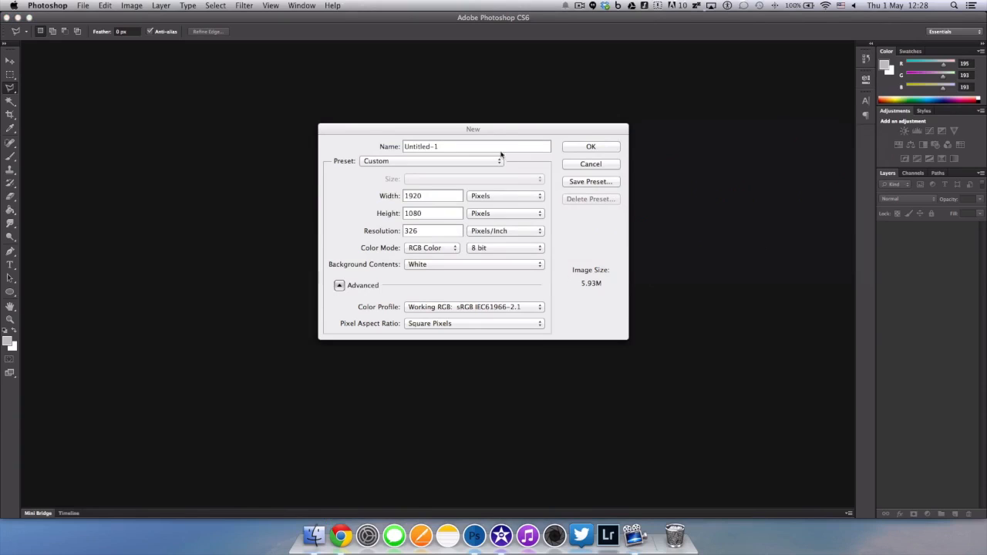
{"action": "mouse_move", "coordinate": [442, 201]}
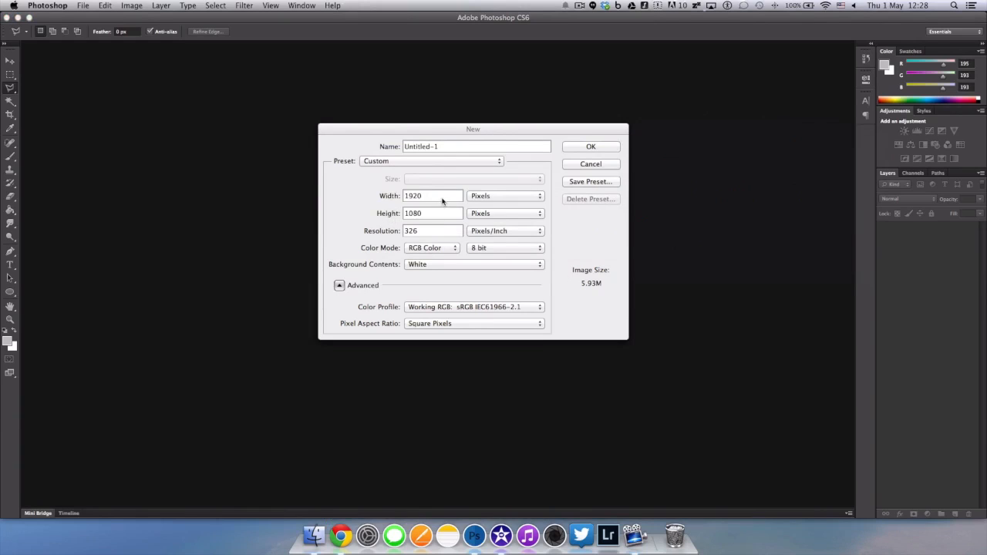
{"action": "mouse_move", "coordinate": [375, 221]}
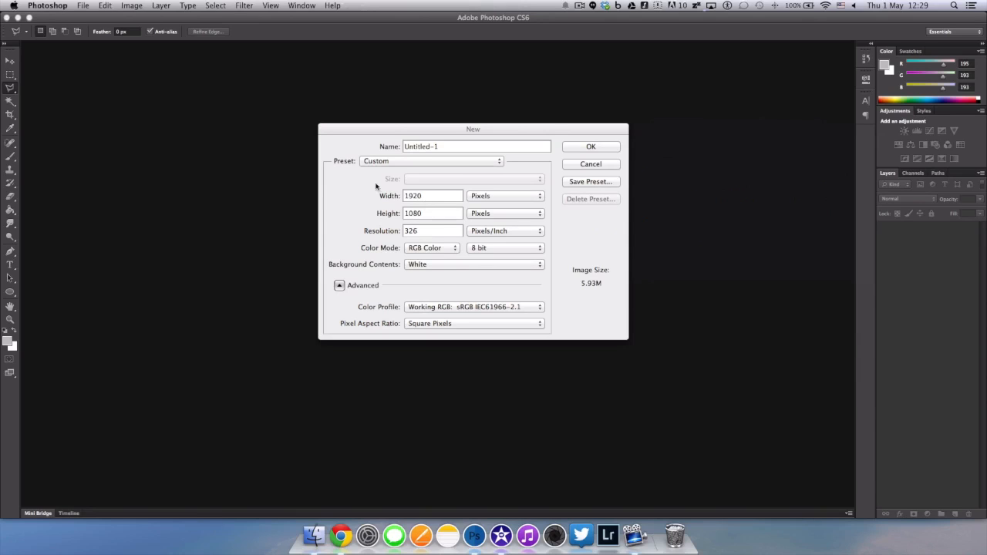
{"action": "mouse_move", "coordinate": [566, 148]}
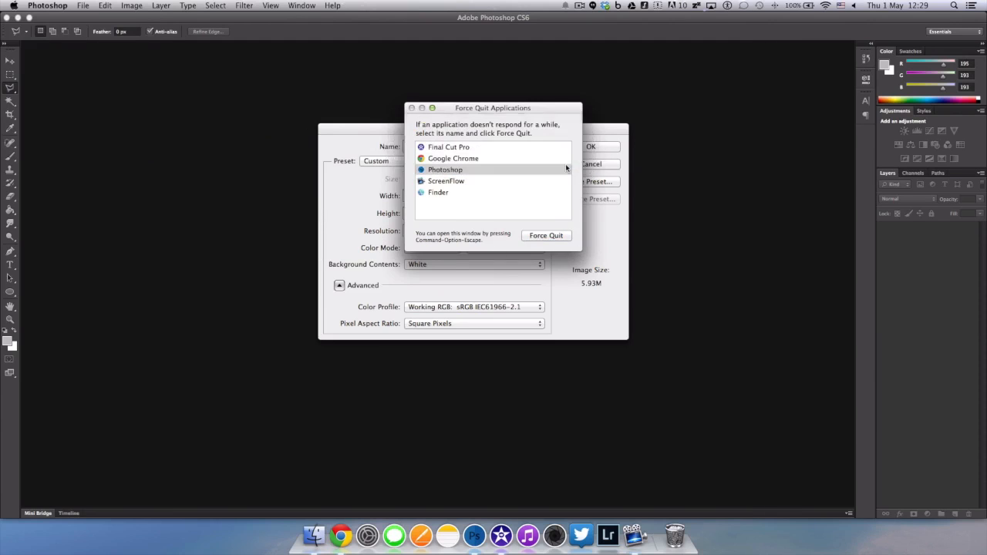
{"action": "left_click", "coordinate": [546, 235]}
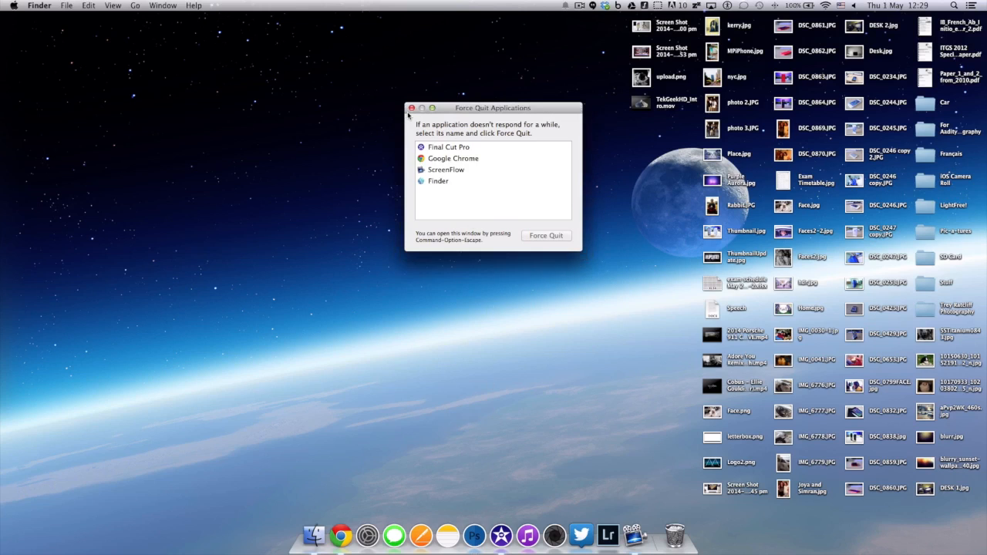
{"action": "left_click", "coordinate": [411, 108]}
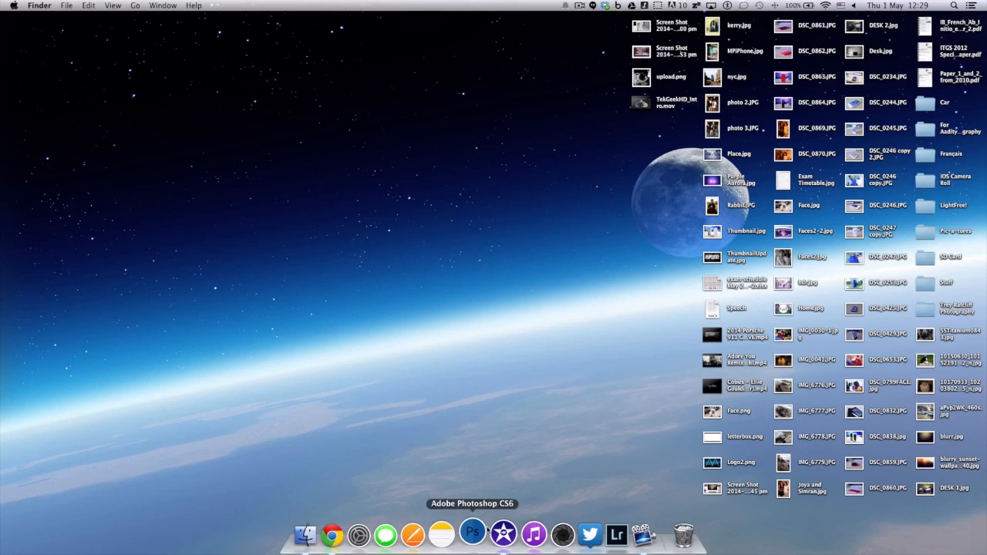
Step: Relaunch Photoshop and create a transparent 1920 × 1080, 326 ppi document named Letterbox
{"action": "left_click", "coordinate": [471, 533]}
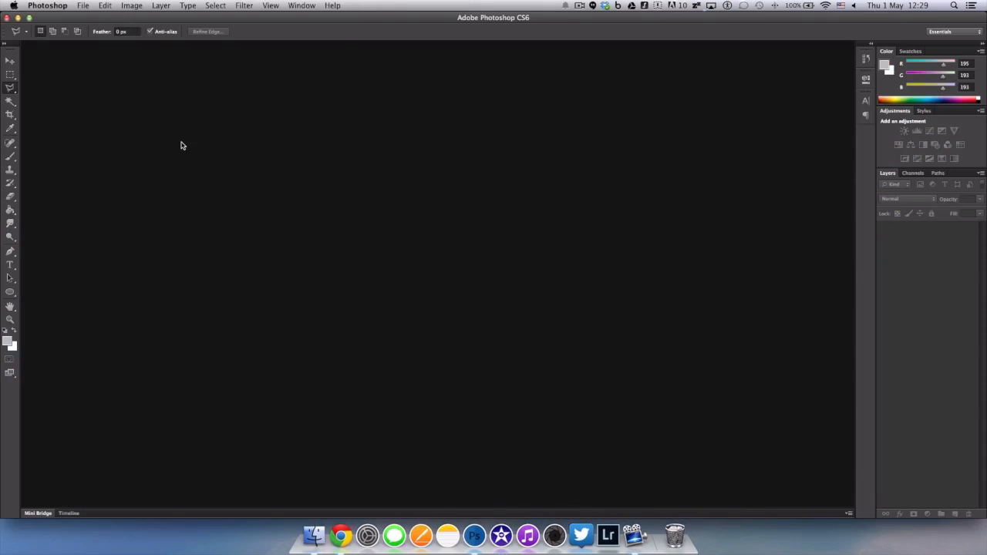
{"action": "left_click", "coordinate": [82, 5]}
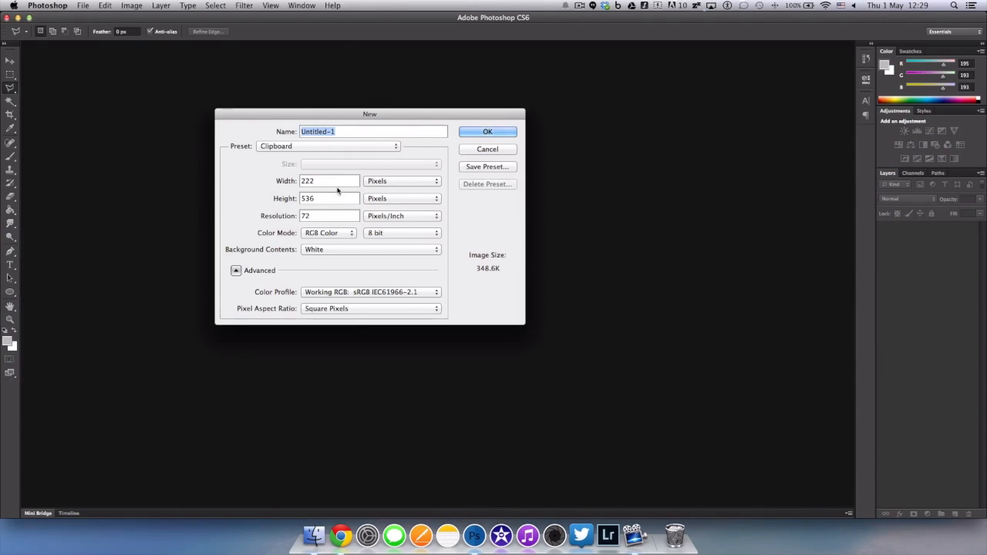
{"action": "left_click", "coordinate": [331, 180]}
{"action": "type", "text": "1920"}
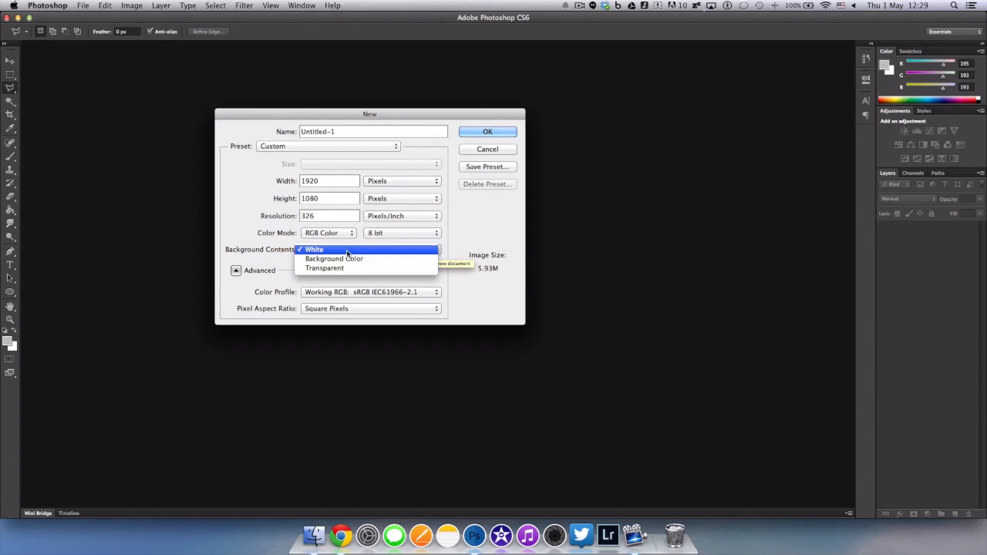
{"action": "left_click", "coordinate": [324, 268]}
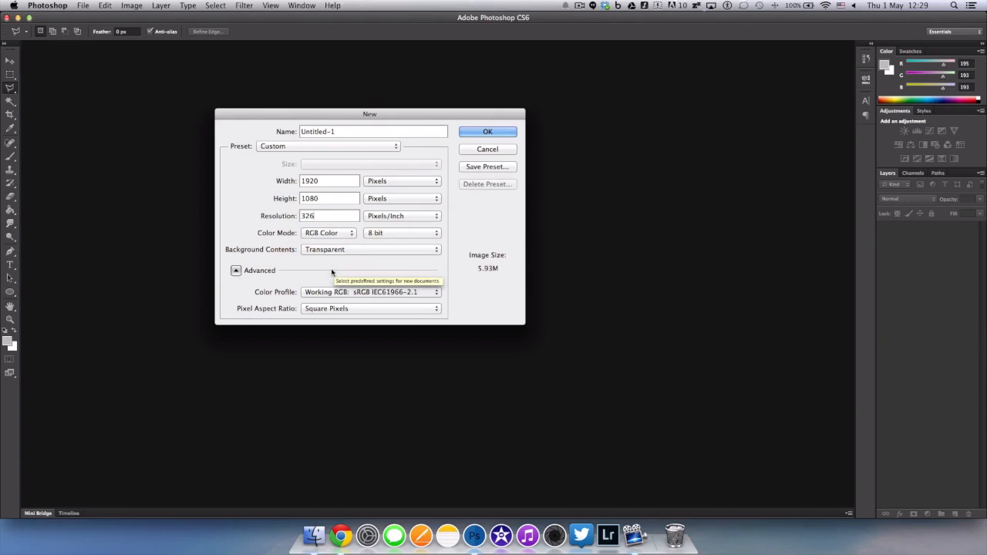
{"action": "mouse_move", "coordinate": [390, 254]}
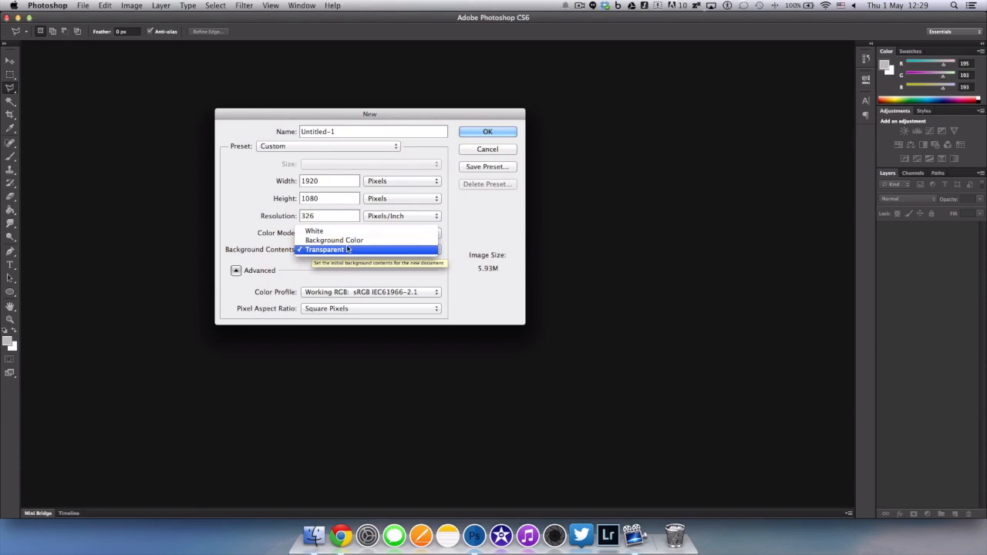
{"action": "left_click", "coordinate": [325, 250]}
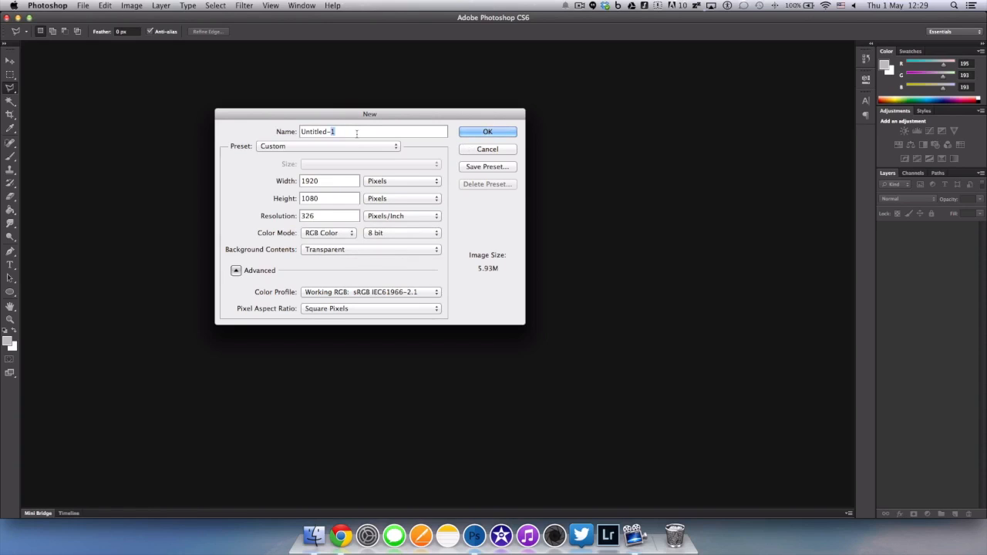
{"action": "type", "text": "Letterbx"}
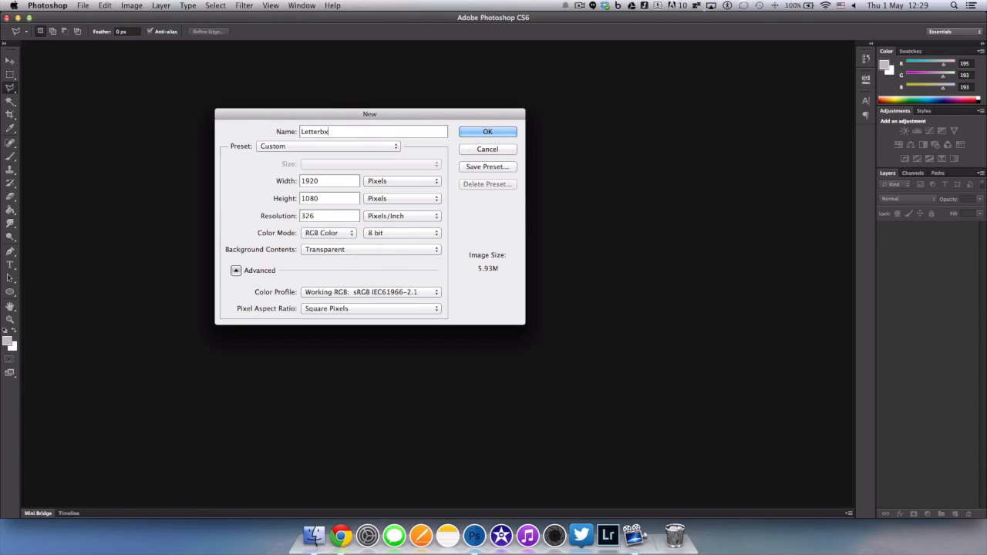
{"action": "left_click", "coordinate": [488, 131]}
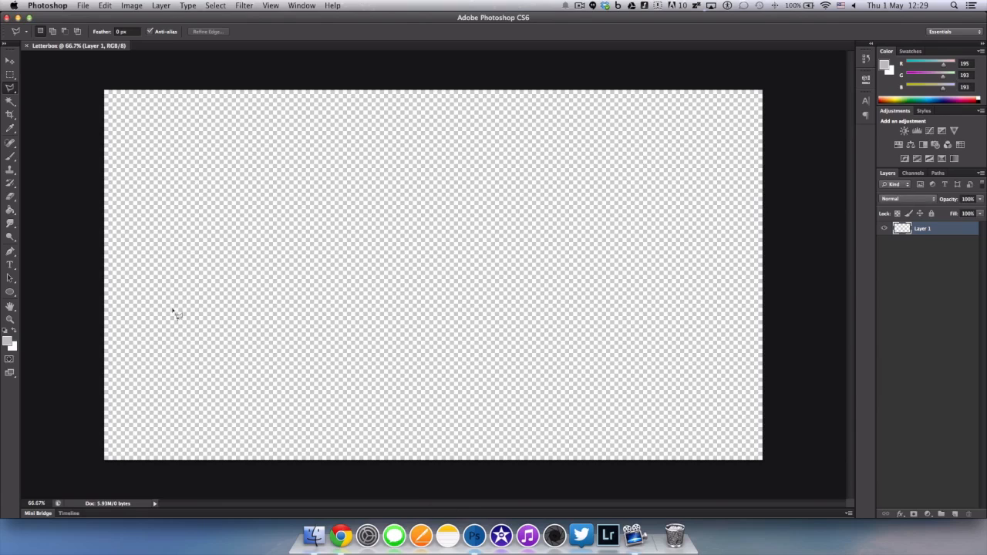
Step: Select a thin rectangular strip along the top edge and fill it with black (#000000)
{"action": "left_click", "coordinate": [11, 74]}
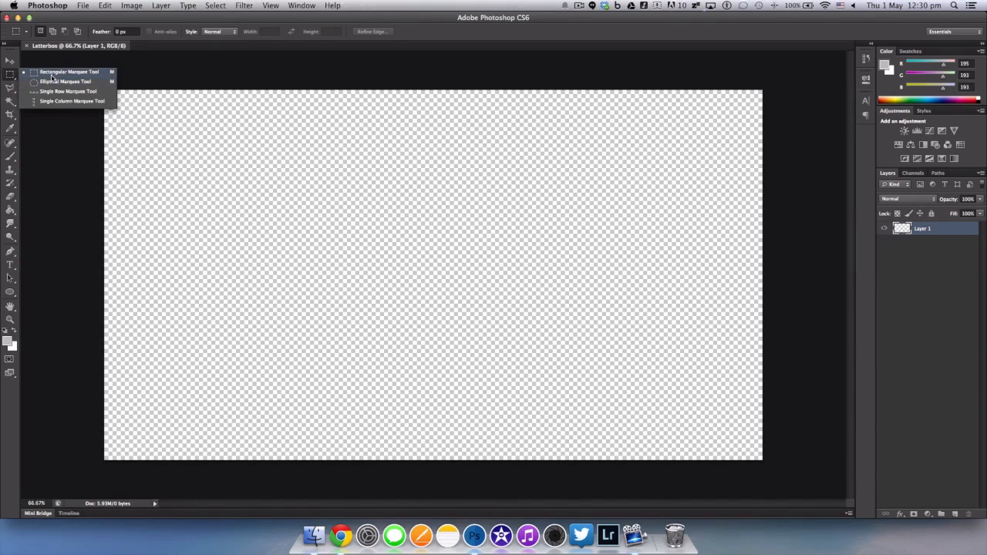
{"action": "left_click", "coordinate": [68, 71]}
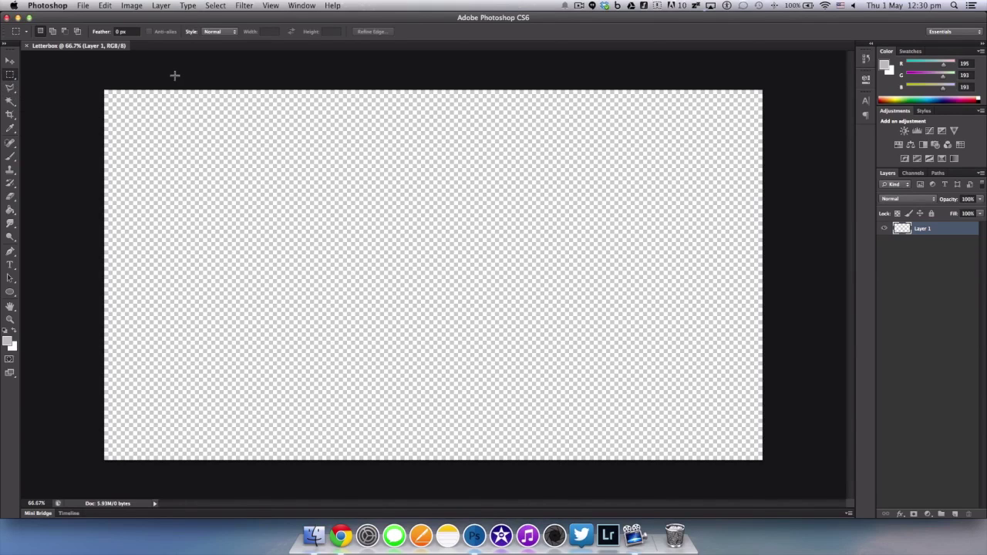
{"action": "mouse_move", "coordinate": [106, 98]}
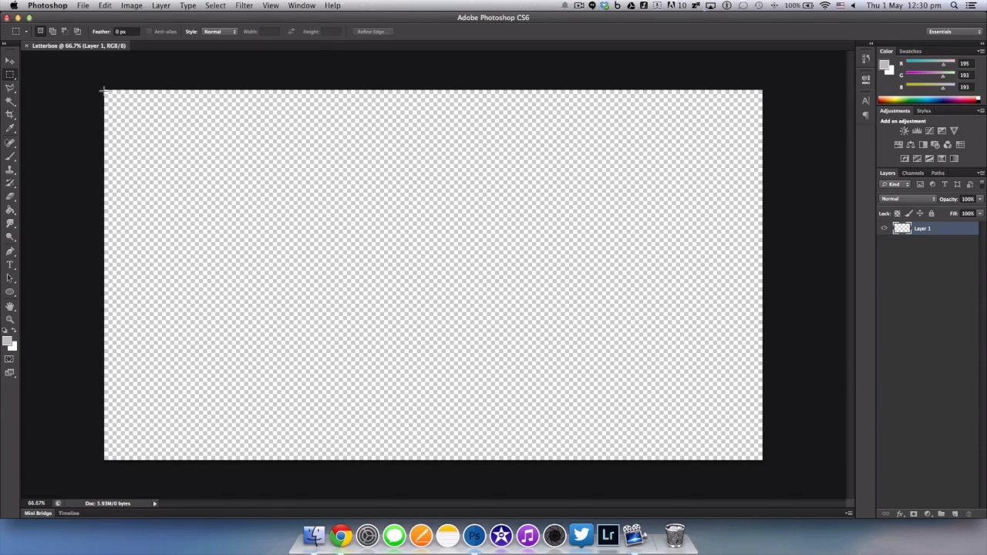
{"action": "mouse_move", "coordinate": [102, 89]}
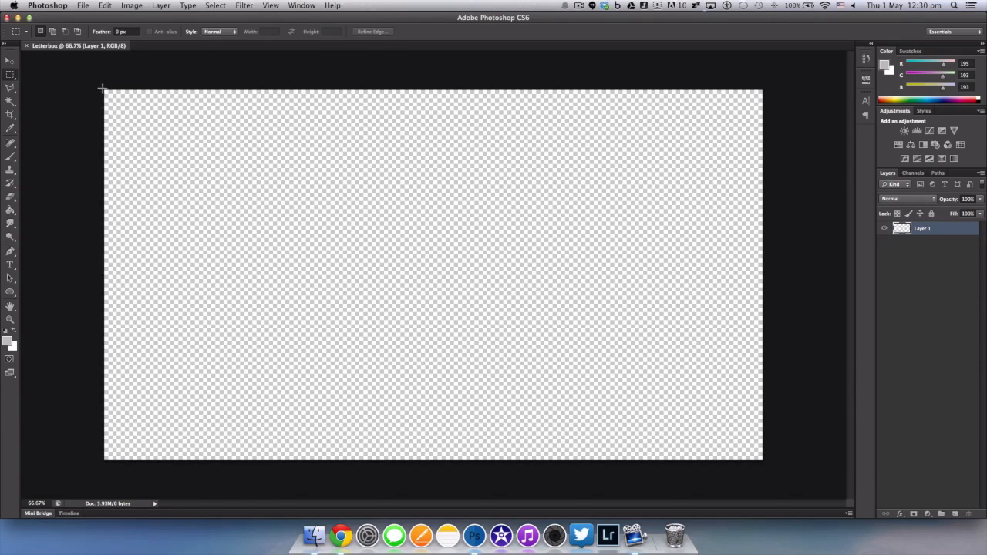
{"action": "mouse_move", "coordinate": [101, 107]}
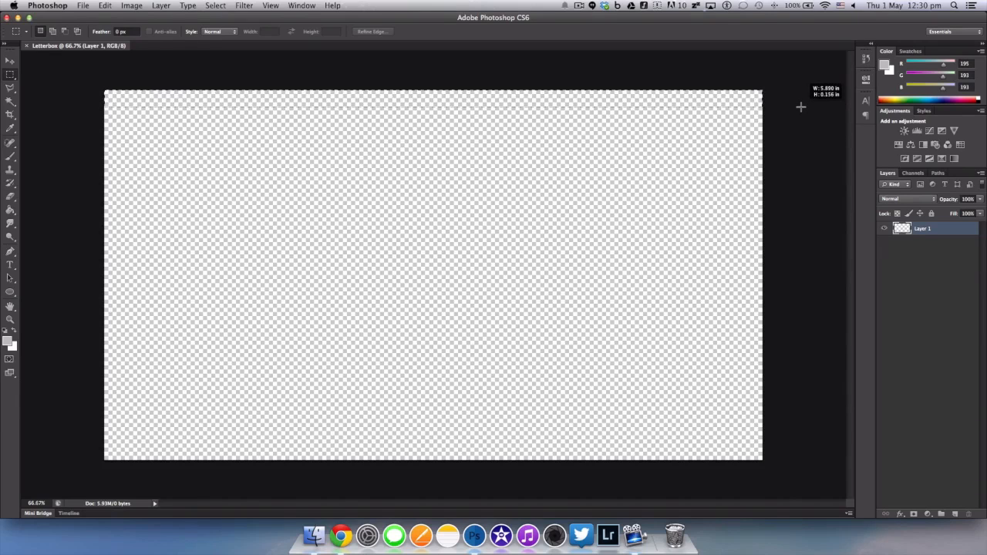
{"action": "right_click", "coordinate": [675, 101]}
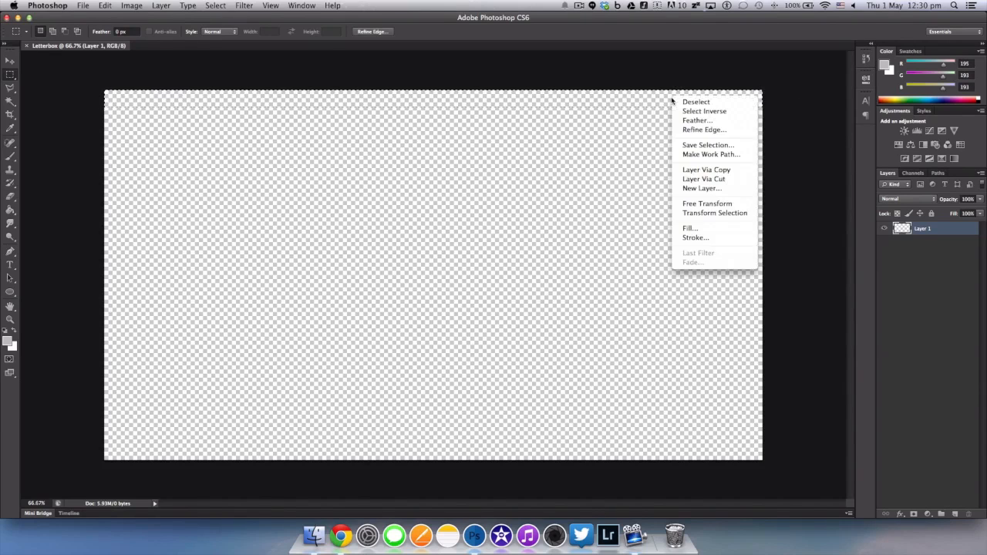
{"action": "left_click", "coordinate": [695, 237]}
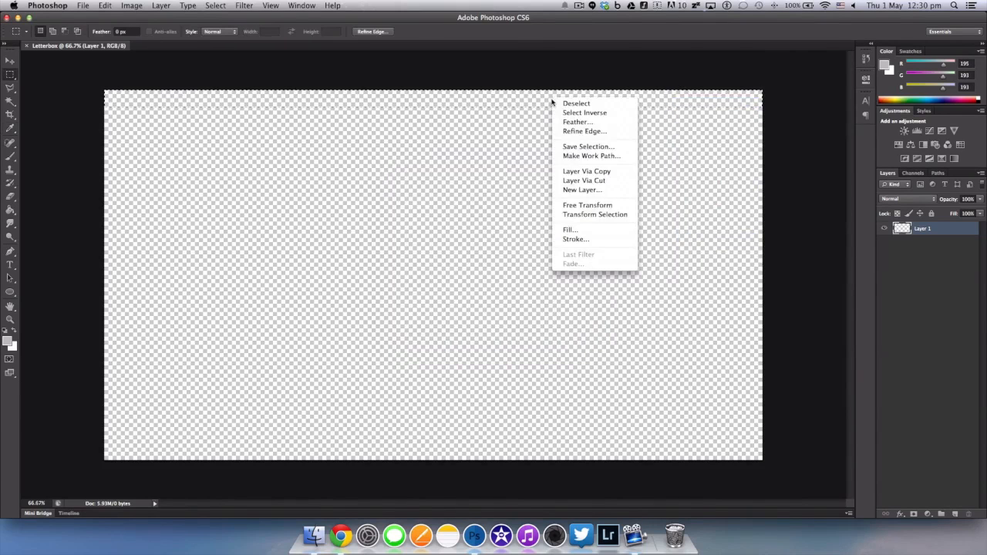
{"action": "left_click", "coordinate": [569, 230]}
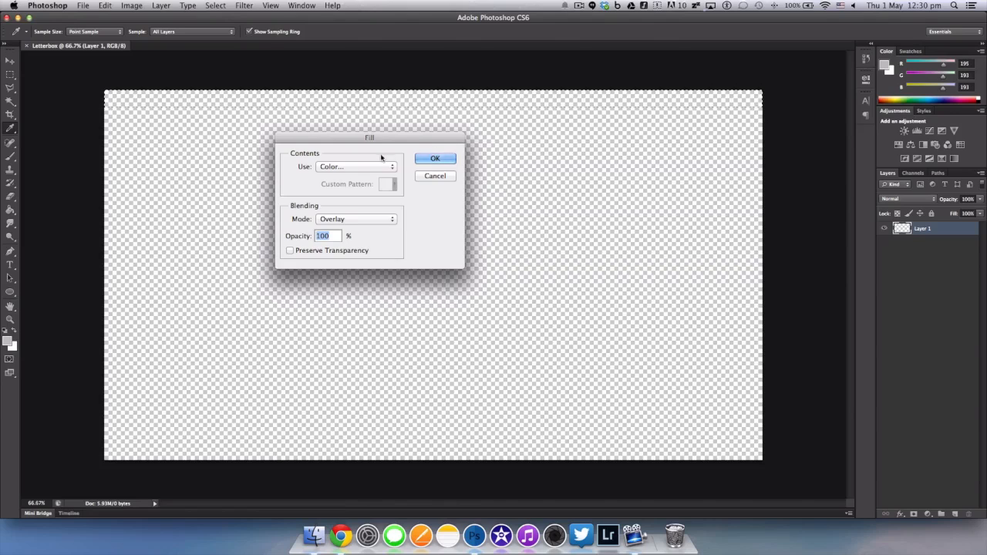
{"action": "left_click", "coordinate": [355, 166]}
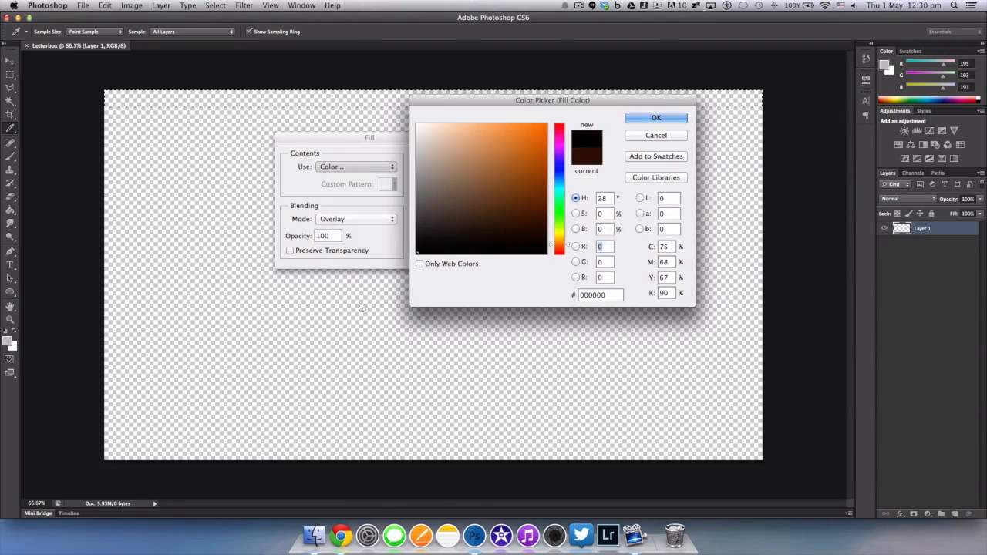
{"action": "left_click", "coordinate": [655, 117]}
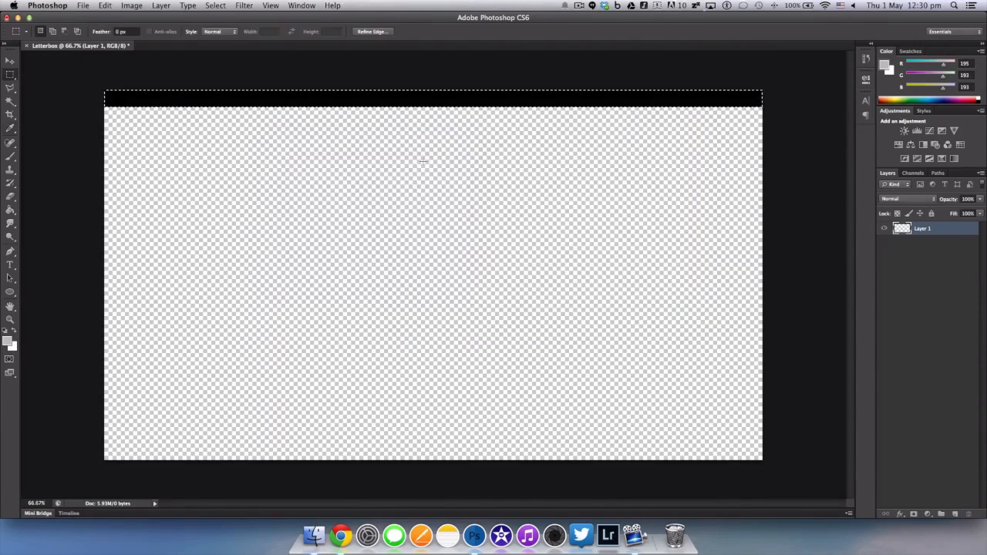
{"action": "left_click", "coordinate": [105, 5]}
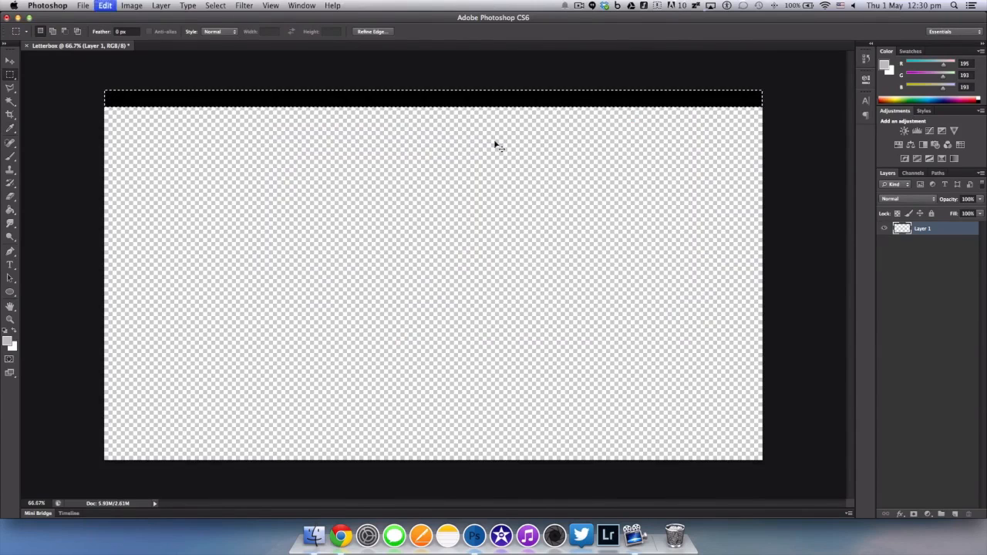
{"action": "mouse_move", "coordinate": [231, 301]}
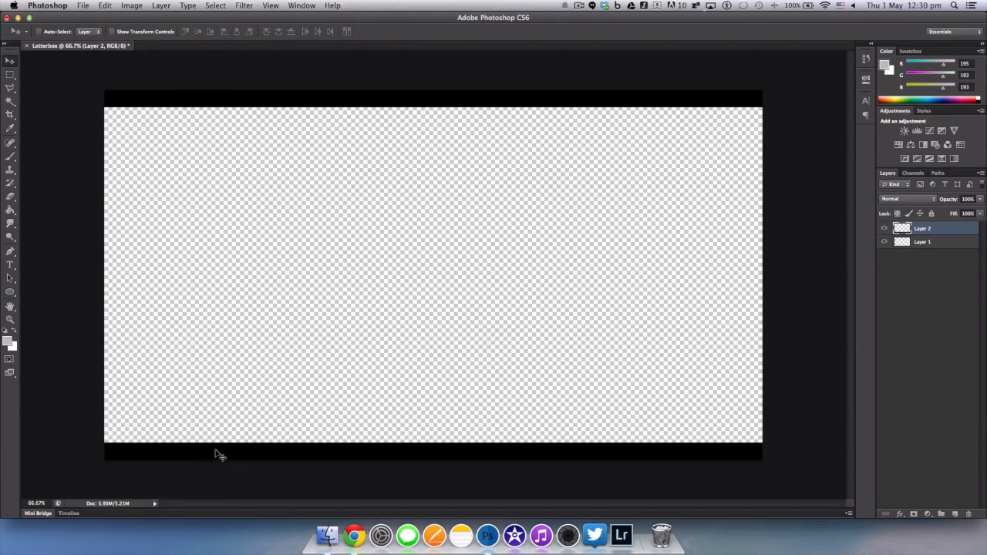
{"action": "mouse_move", "coordinate": [274, 203]}
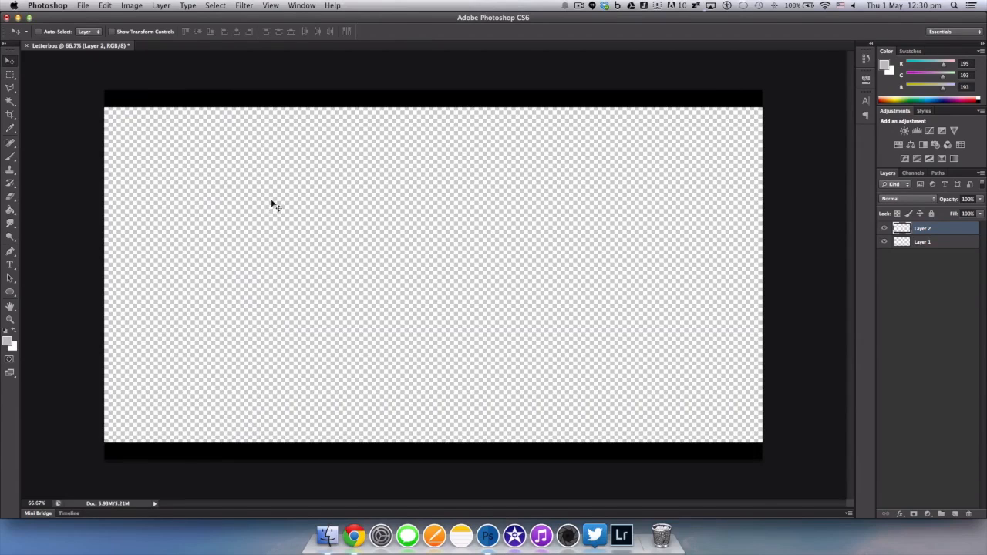
{"action": "mouse_move", "coordinate": [137, 152]}
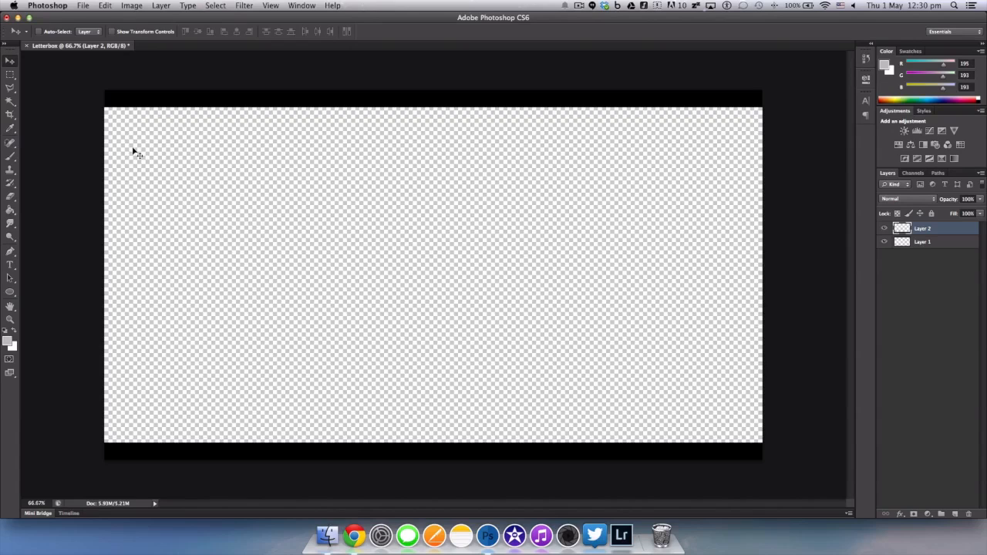
{"action": "mouse_move", "coordinate": [133, 150]}
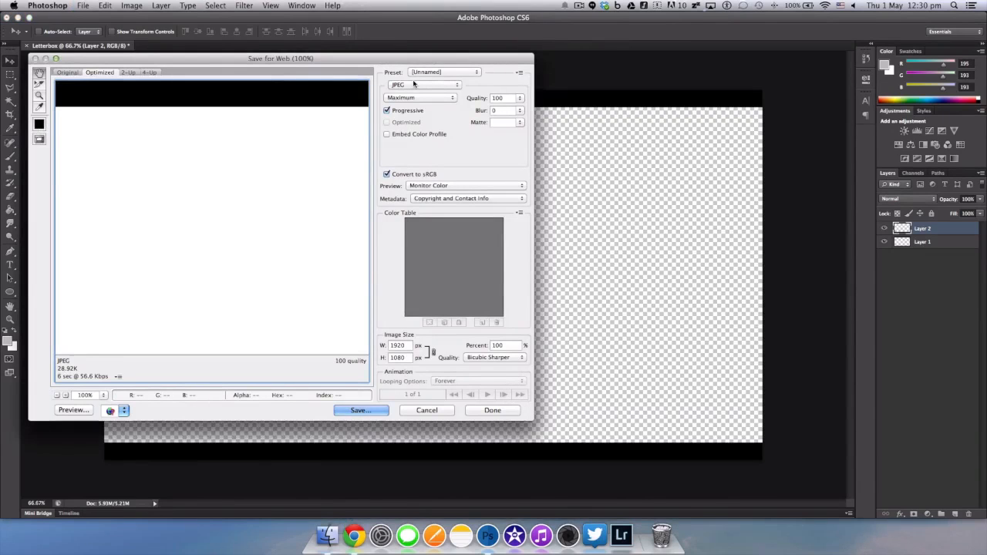
Step: Export as transparent PNG-24 named Letterbox.png, then quit Photoshop without saving
{"action": "left_click", "coordinate": [420, 85]}
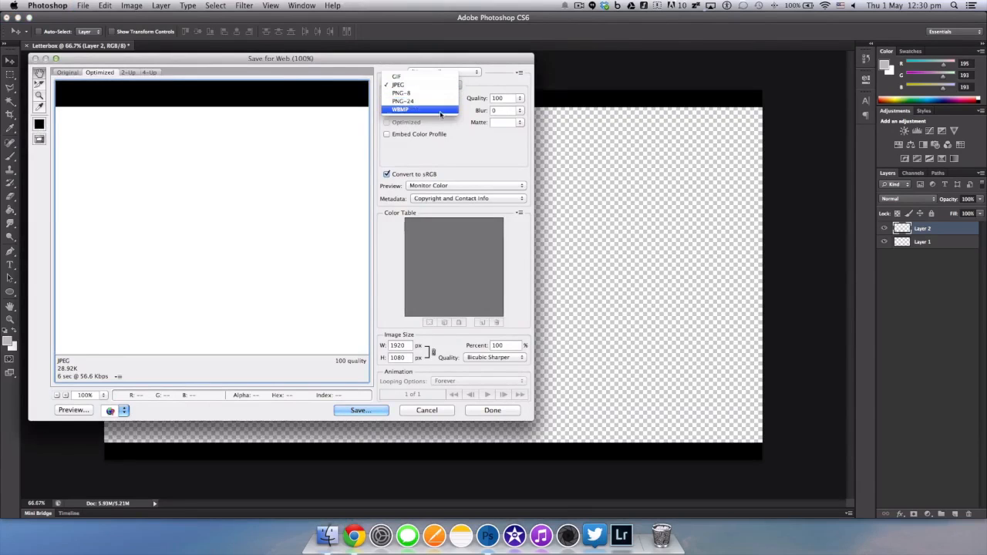
{"action": "left_click", "coordinate": [402, 101]}
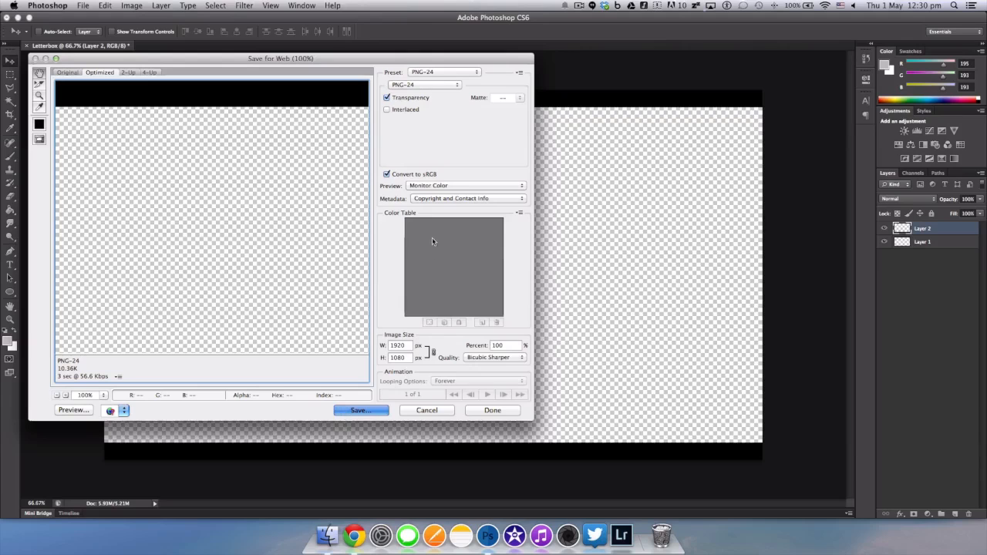
{"action": "left_click", "coordinate": [360, 410]}
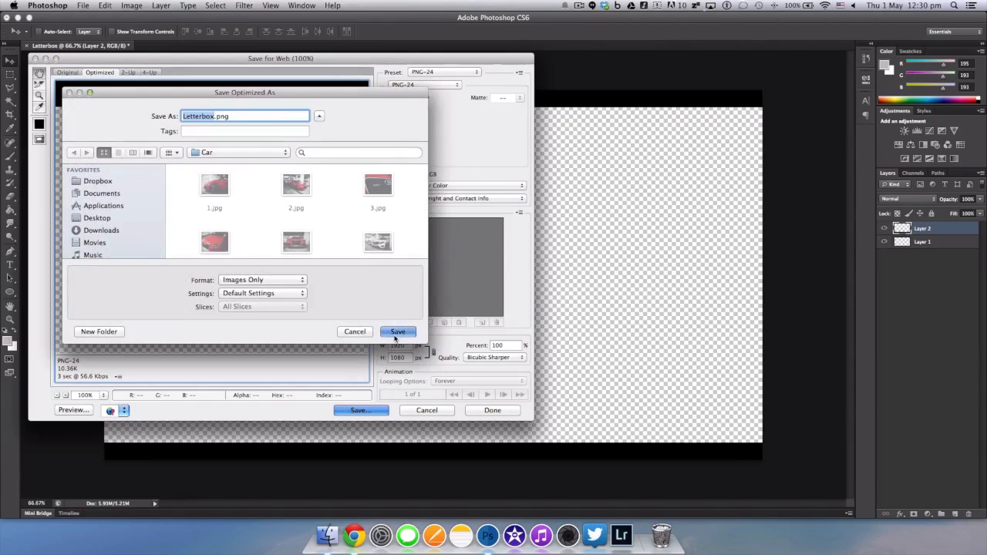
{"action": "left_click", "coordinate": [397, 332]}
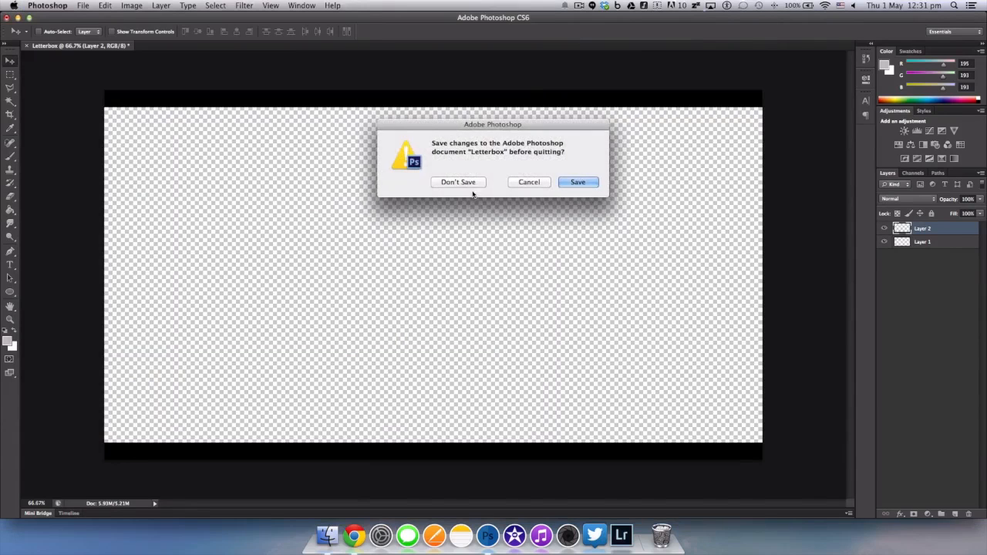
{"action": "left_click", "coordinate": [458, 182]}
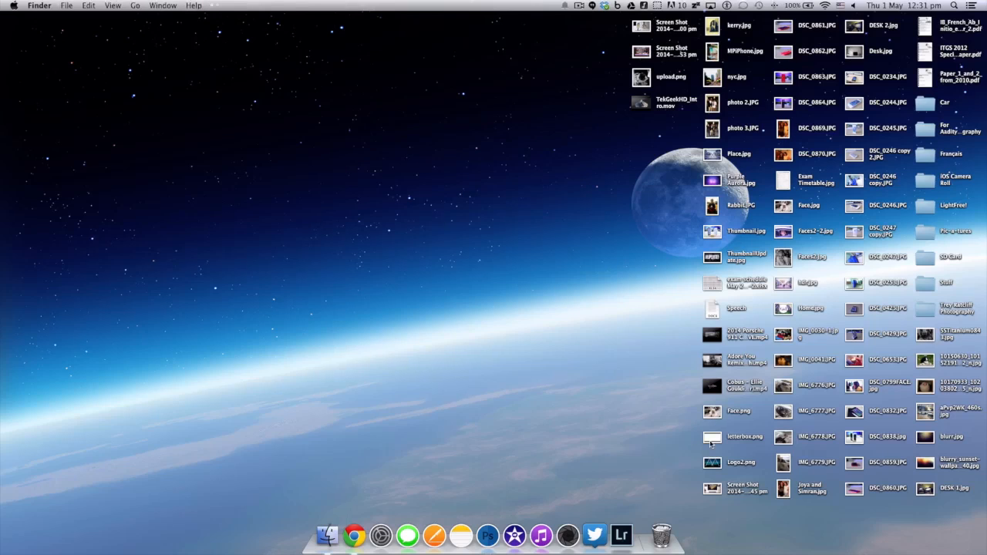
Step: Move letterbox.png from the icon grid into open desktop space and deselect it
{"action": "left_click_drag", "start_coordinate": [712, 436], "coordinate": [574, 307]}
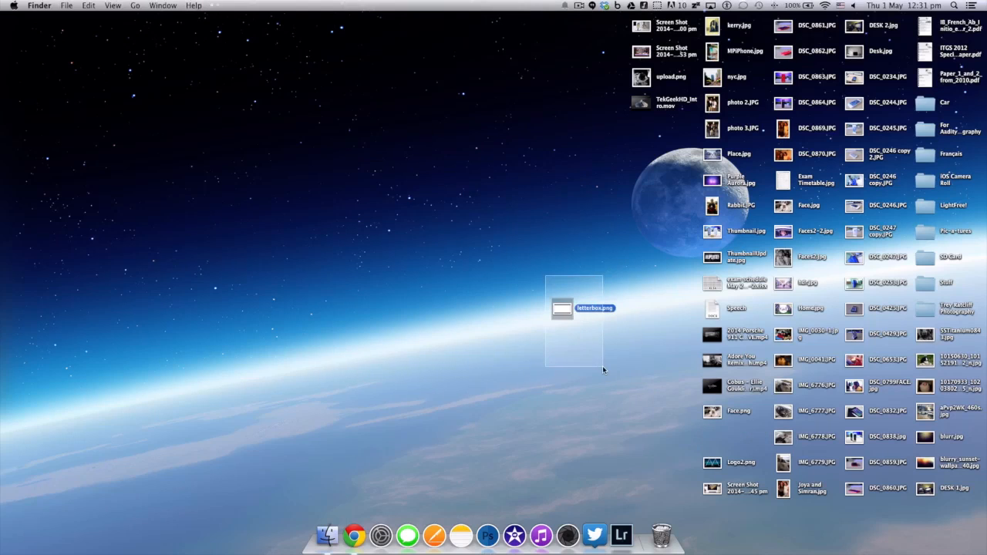
{"action": "left_click", "coordinate": [488, 395]}
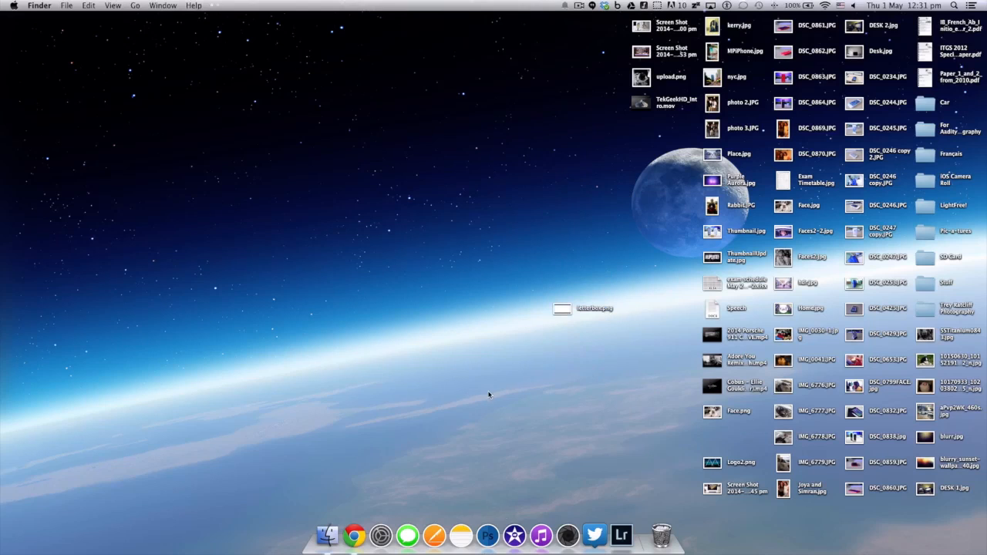
{"action": "mouse_move", "coordinate": [517, 440]}
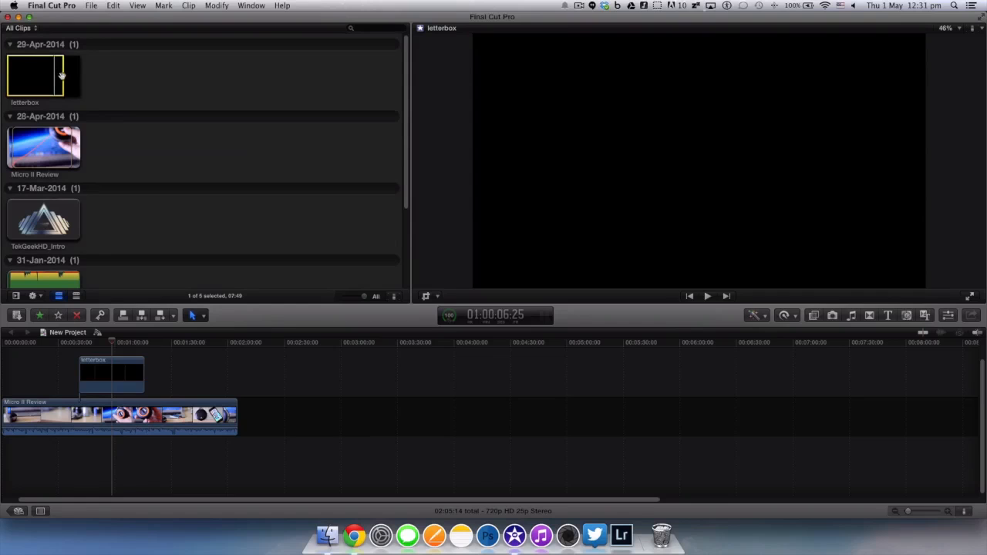
{"action": "mouse_move", "coordinate": [304, 427]}
{"action": "type", "text": "1:02:00"}
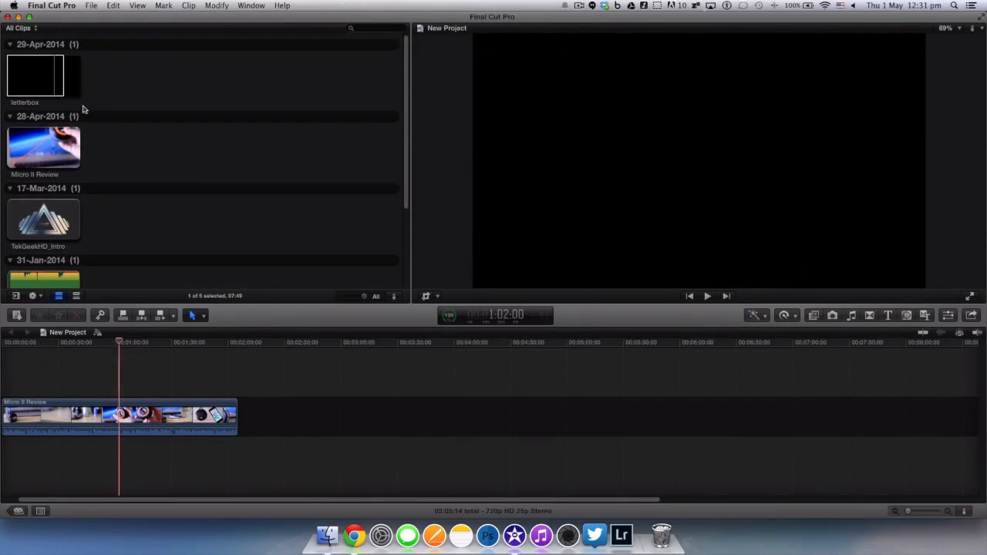
Step: Overlay the letterbox clip above the Micro II Review video and play back the letterboxed result
{"action": "left_click", "coordinate": [34, 74]}
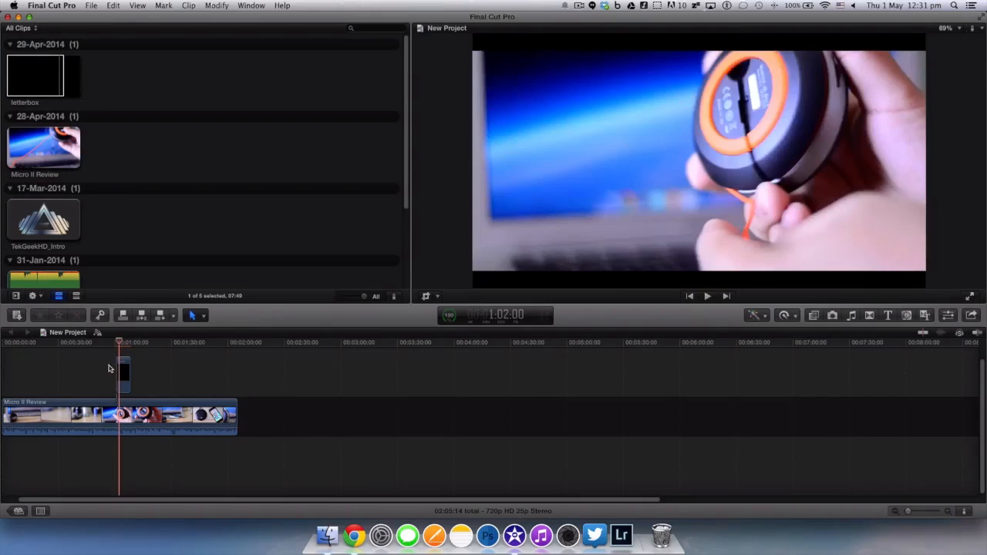
{"action": "left_click", "coordinate": [707, 296]}
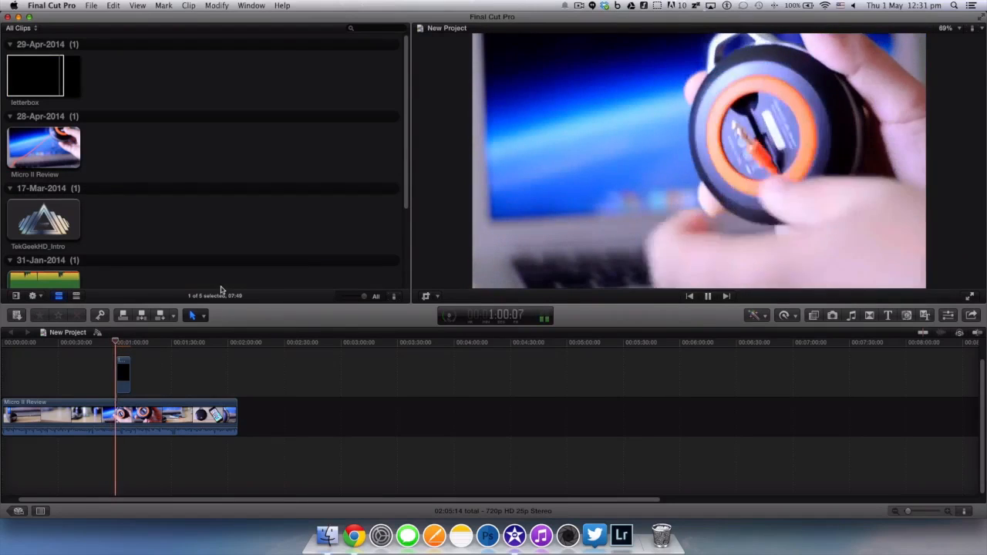
{"action": "left_click", "coordinate": [707, 296]}
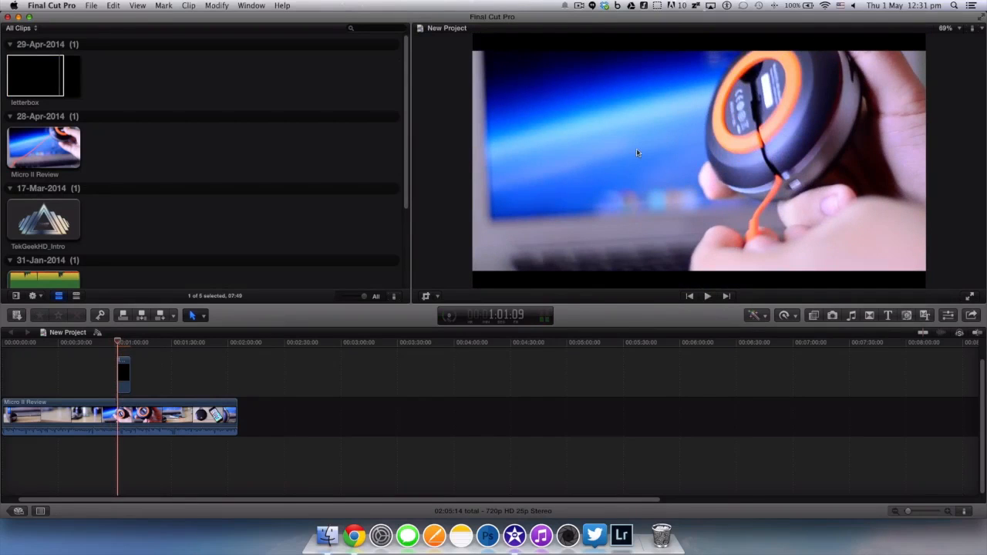
{"action": "left_click", "coordinate": [707, 295]}
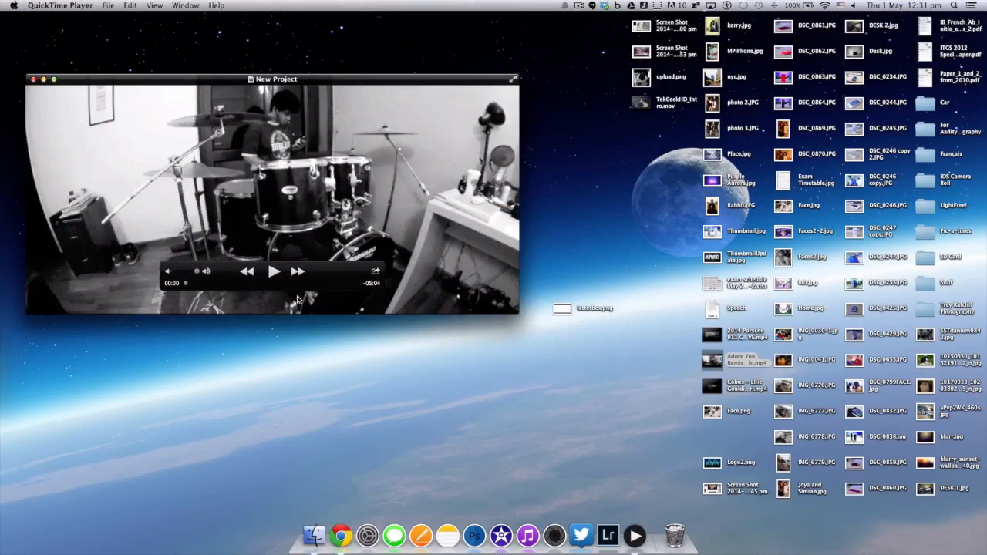
{"action": "mouse_move", "coordinate": [194, 276]}
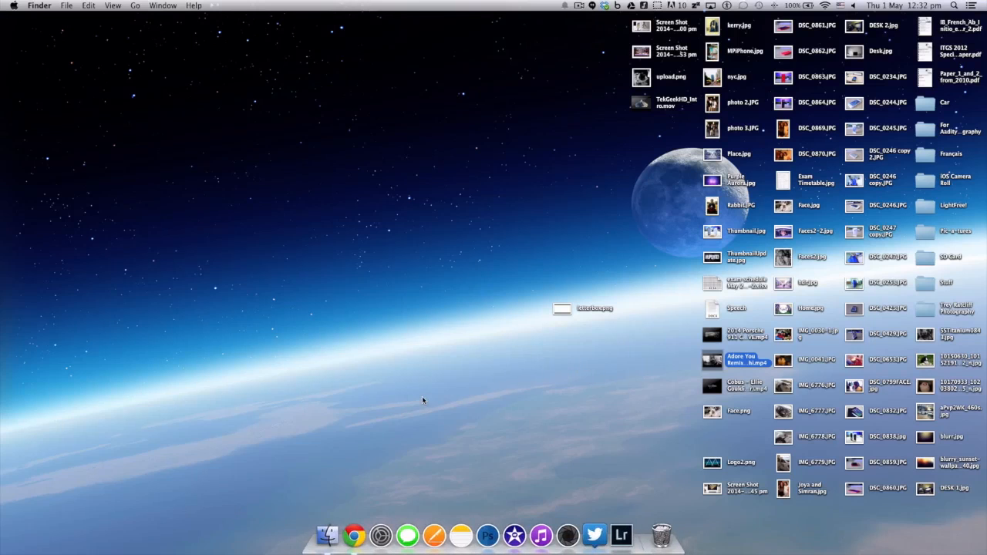
Step: Bring up the desktop's shortcut menu after closing the New Project video
{"action": "right_click", "coordinate": [489, 348]}
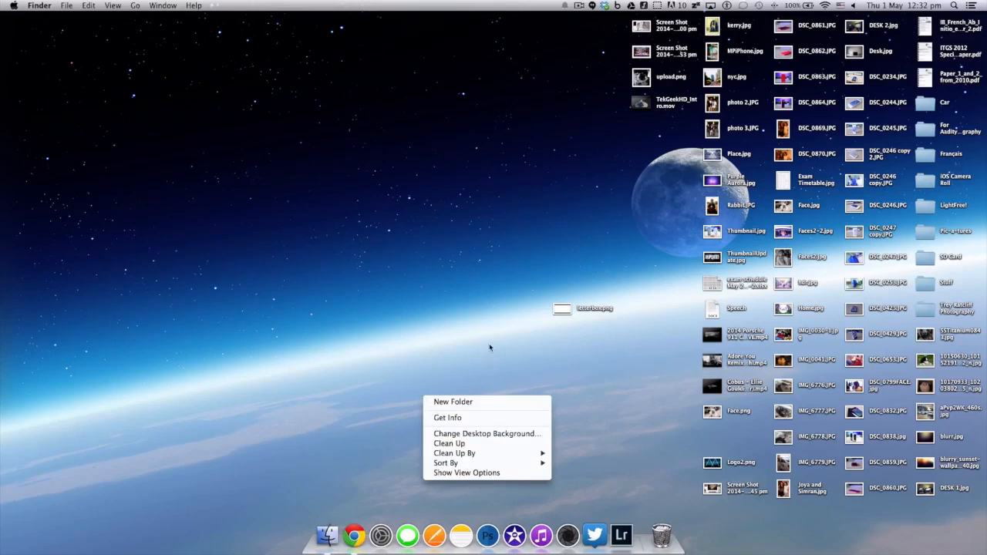